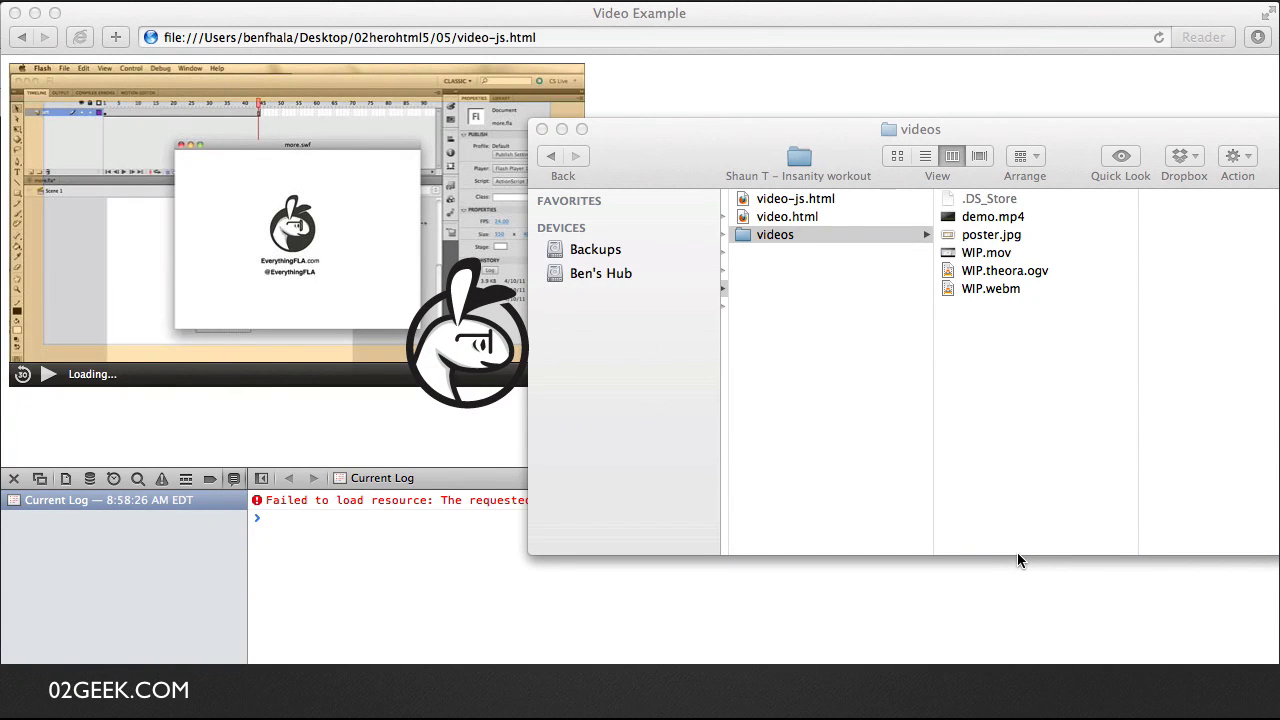
Step: Load demo.mp4 from the videos folder into Miro Video Converter by dragging it onto the window
left_click(944, 216)
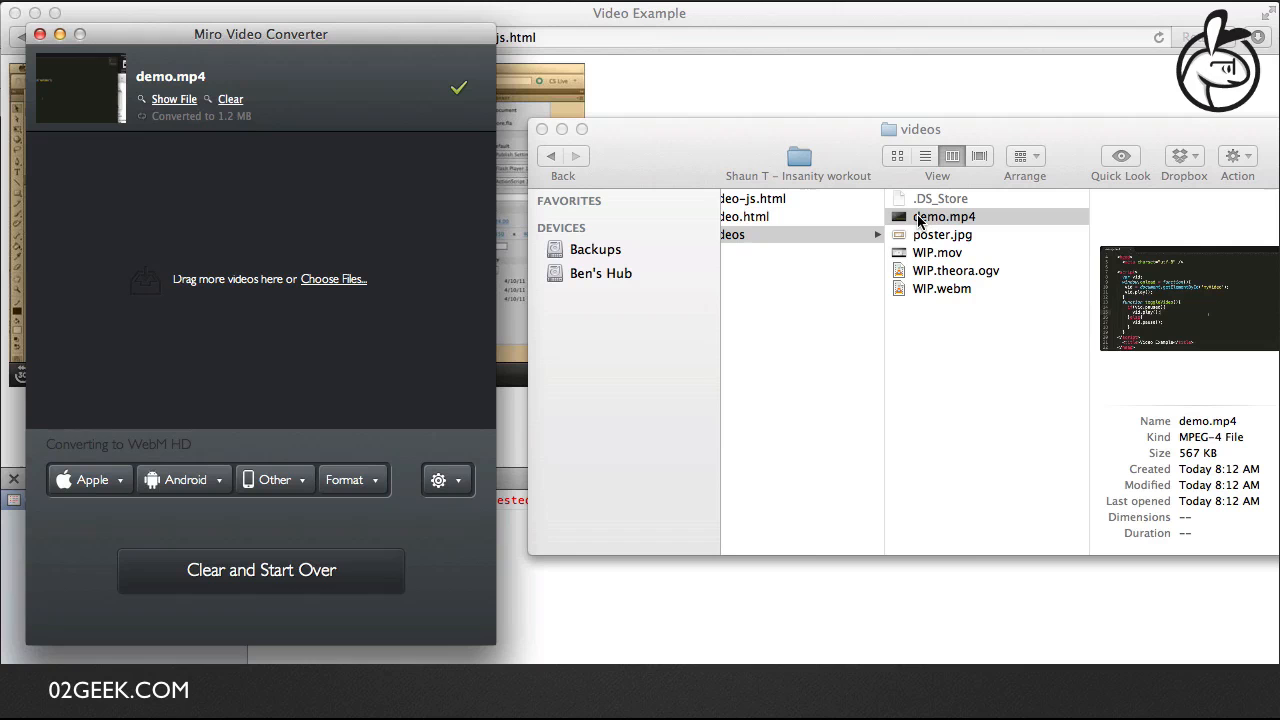
left_click_drag(944, 216, 310, 246)
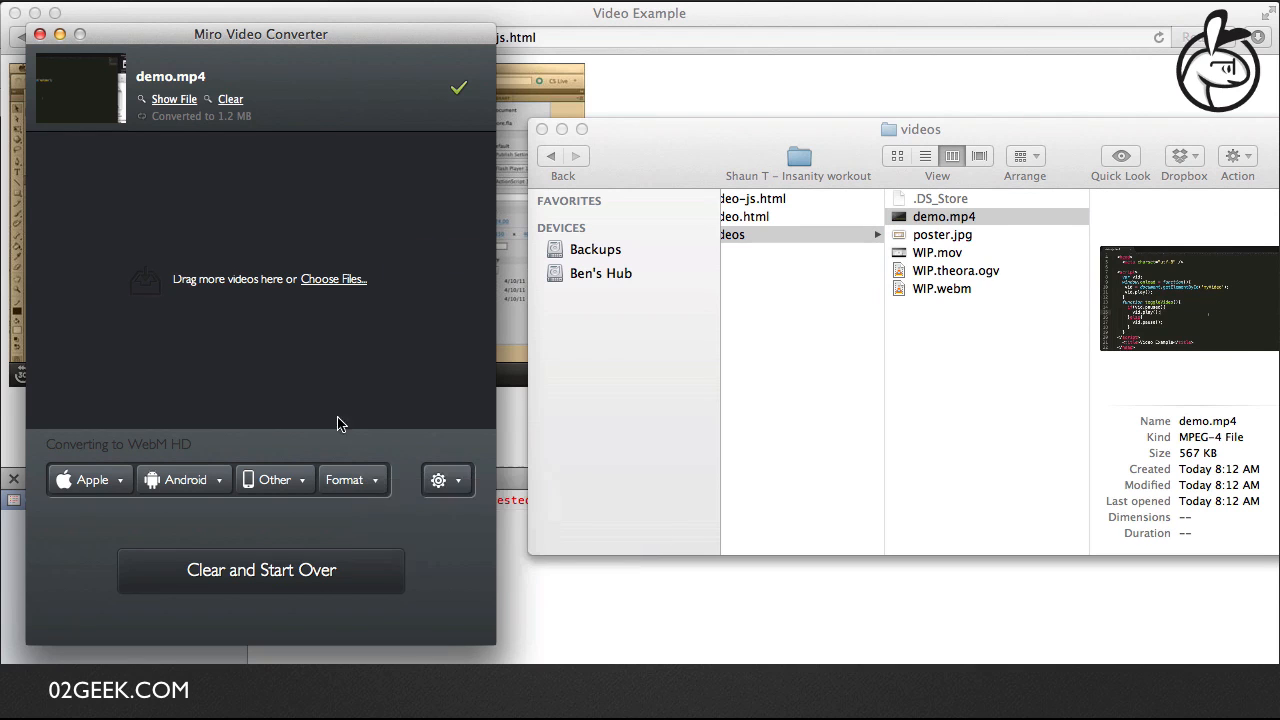
Step: Convert demo.mp4 to Ogg Theora format
left_click(348, 480)
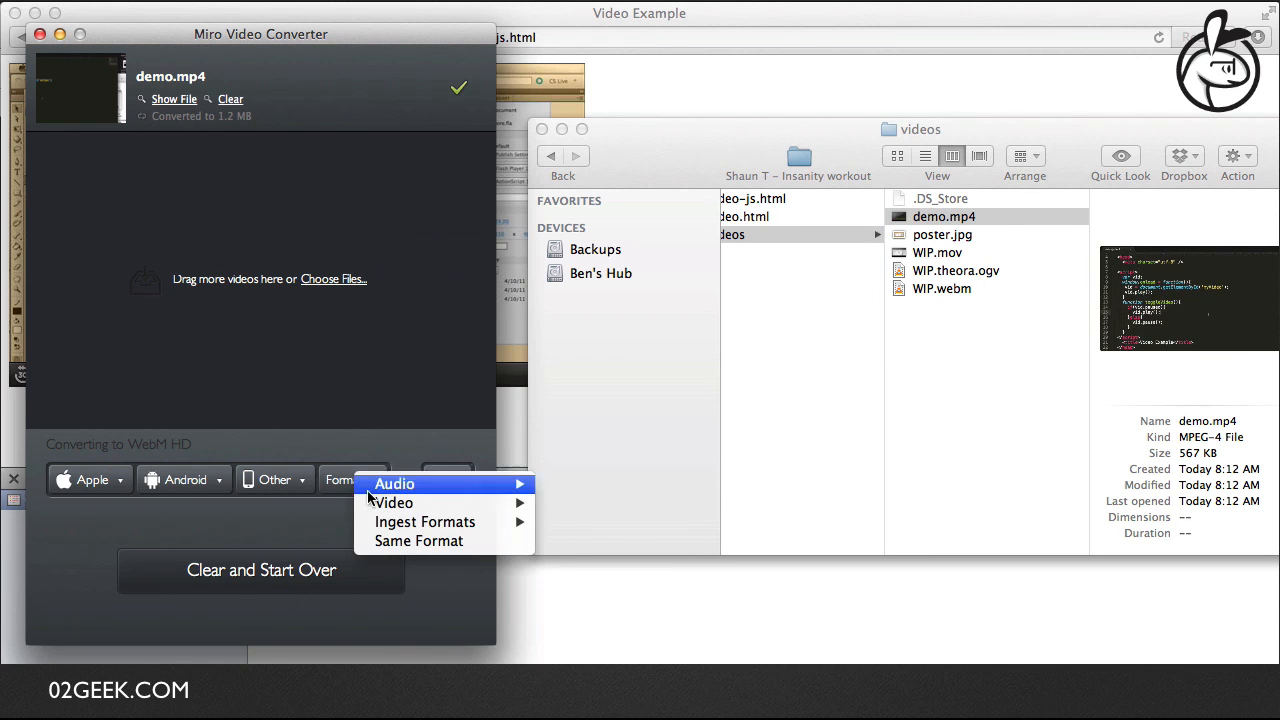
mouse_move(392, 502)
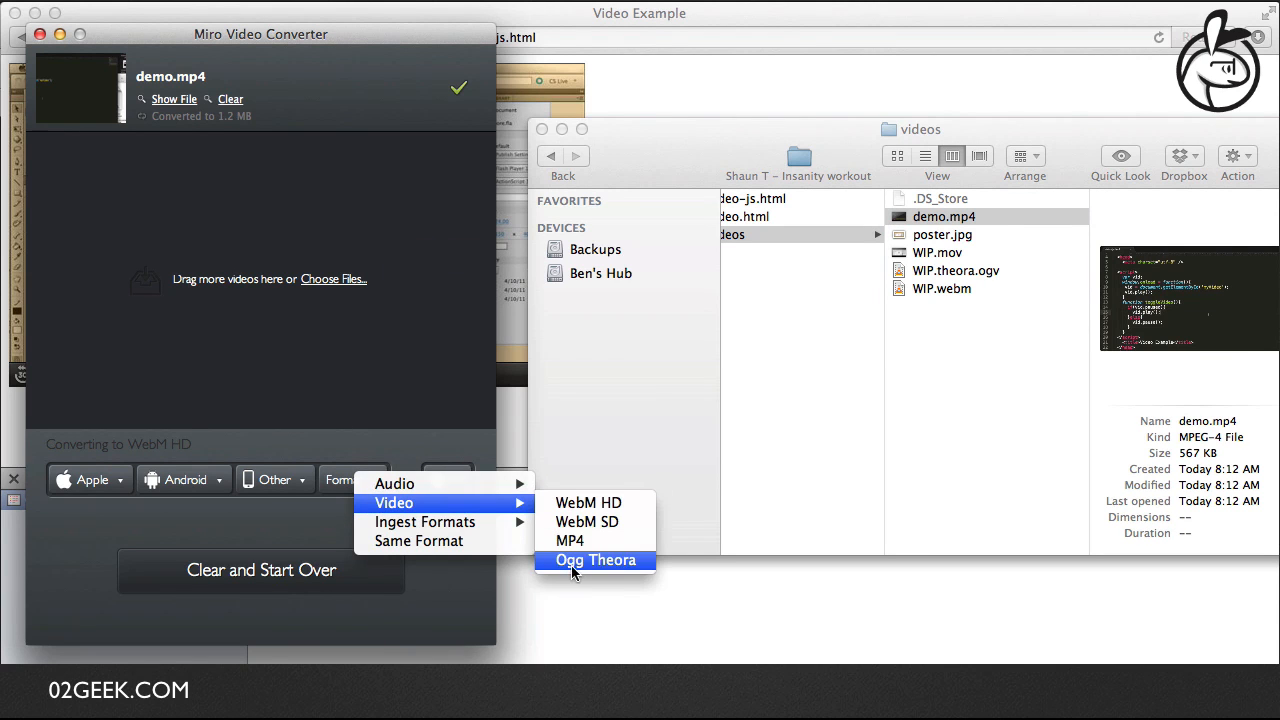
mouse_move(576, 570)
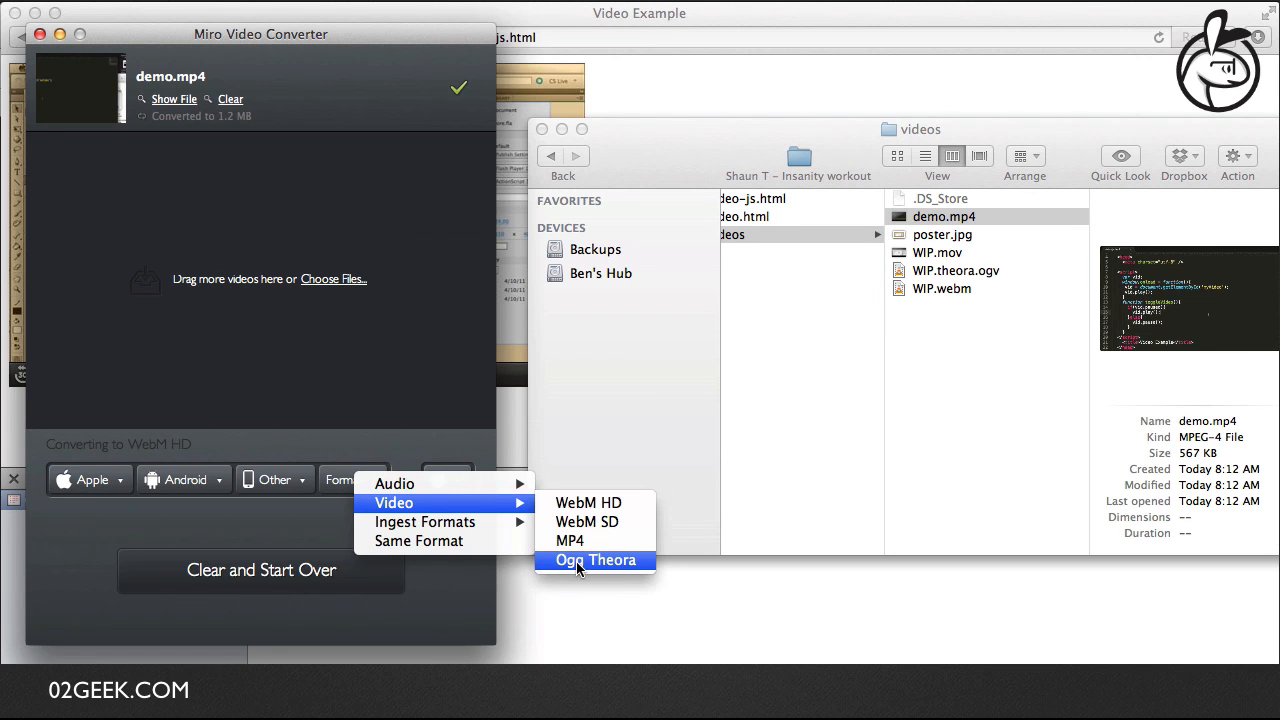
left_click(596, 560)
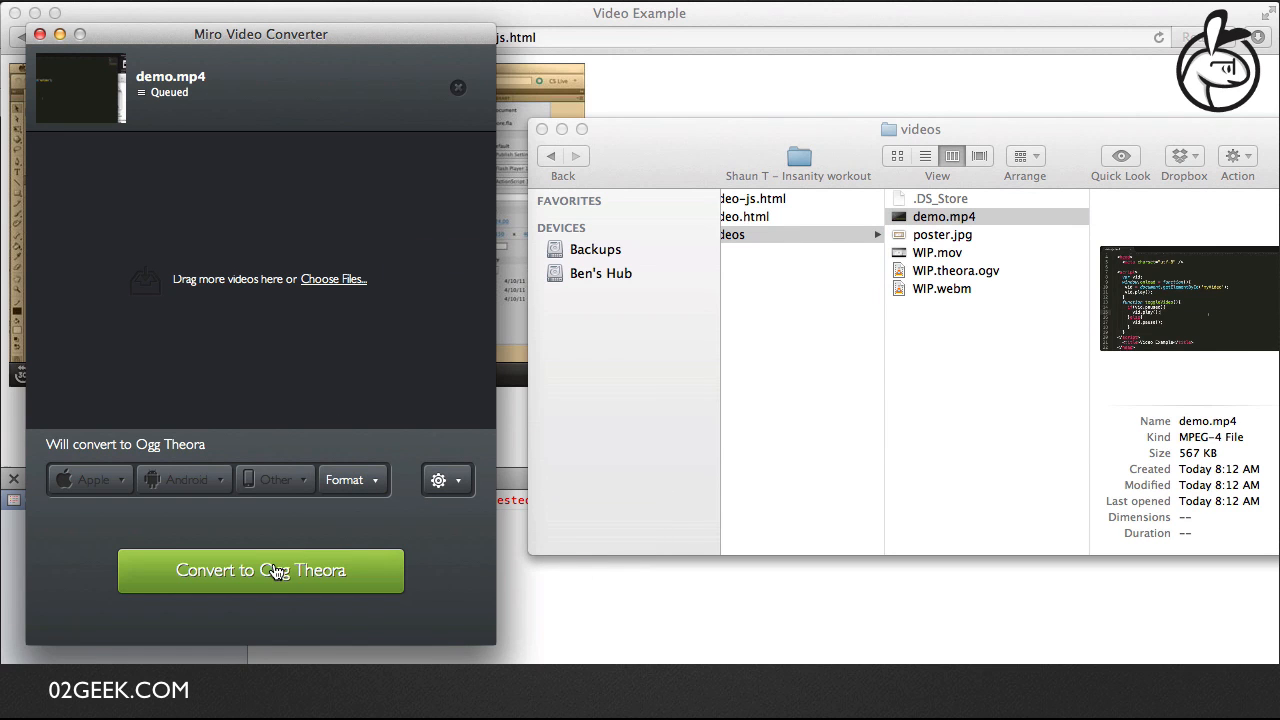
left_click(260, 570)
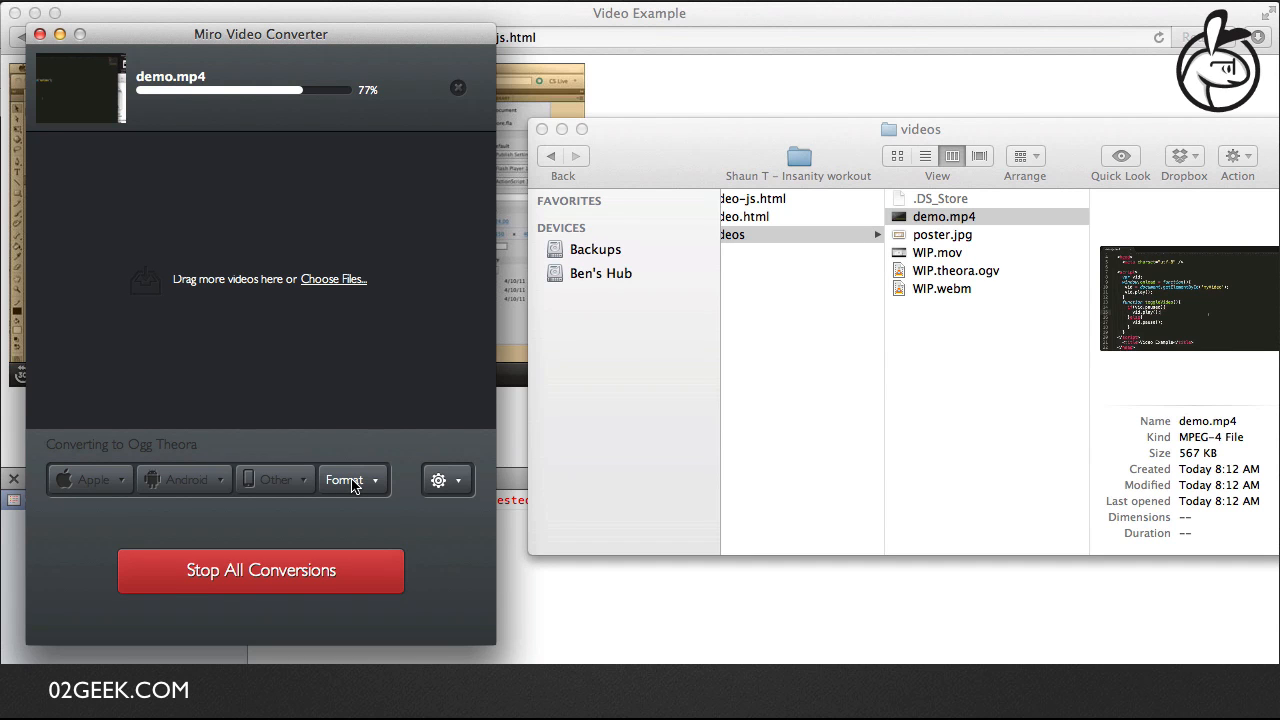
Step: Convert demo.mp4 again to WebM HD format
left_click(348, 480)
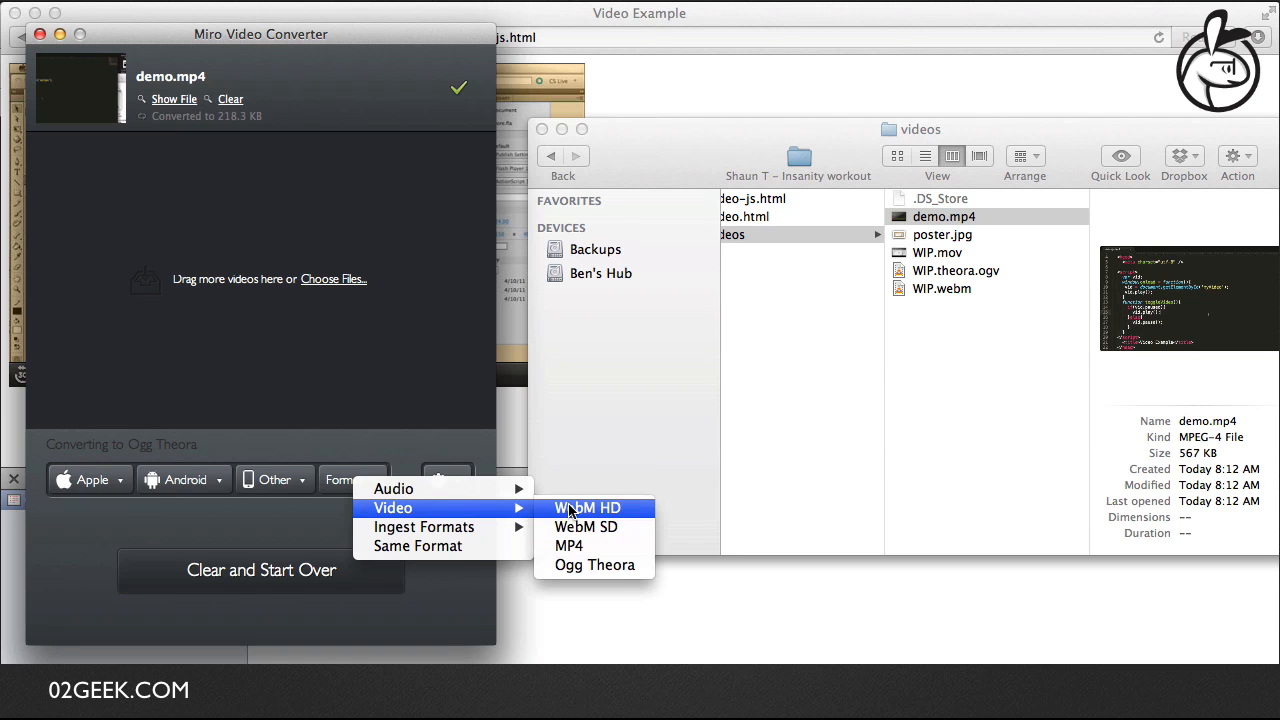
left_click(588, 508)
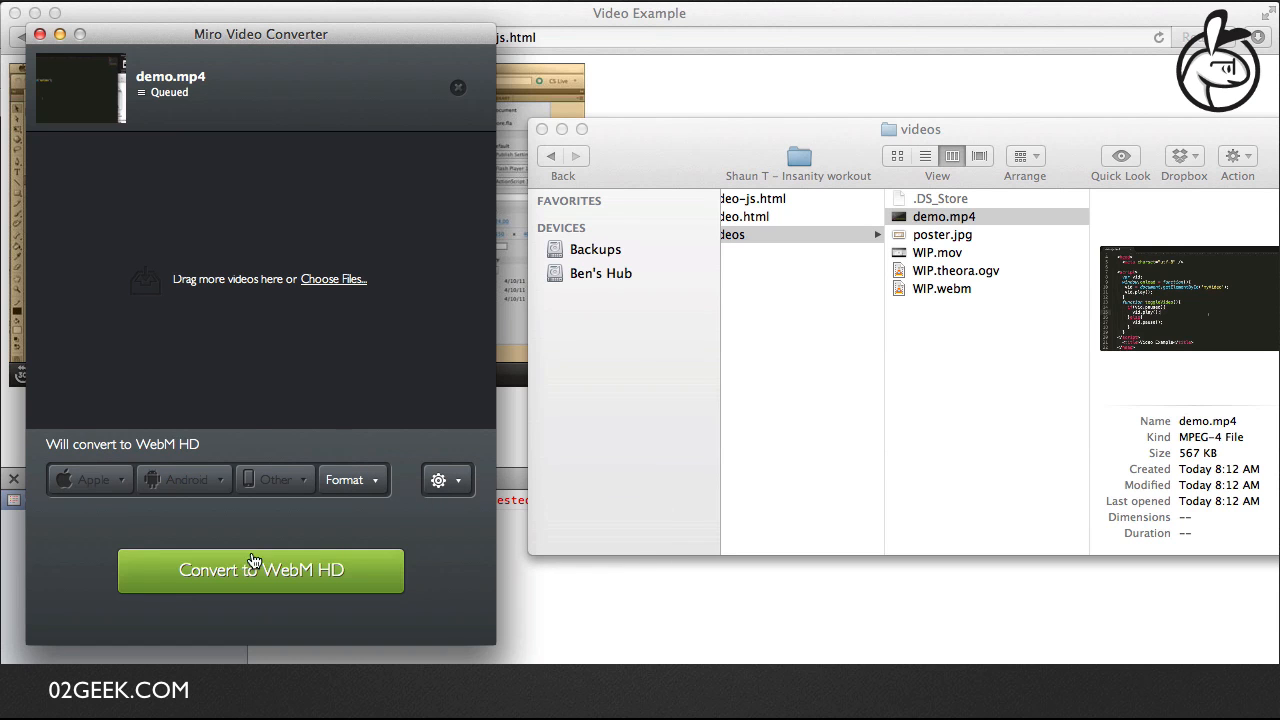
left_click(260, 570)
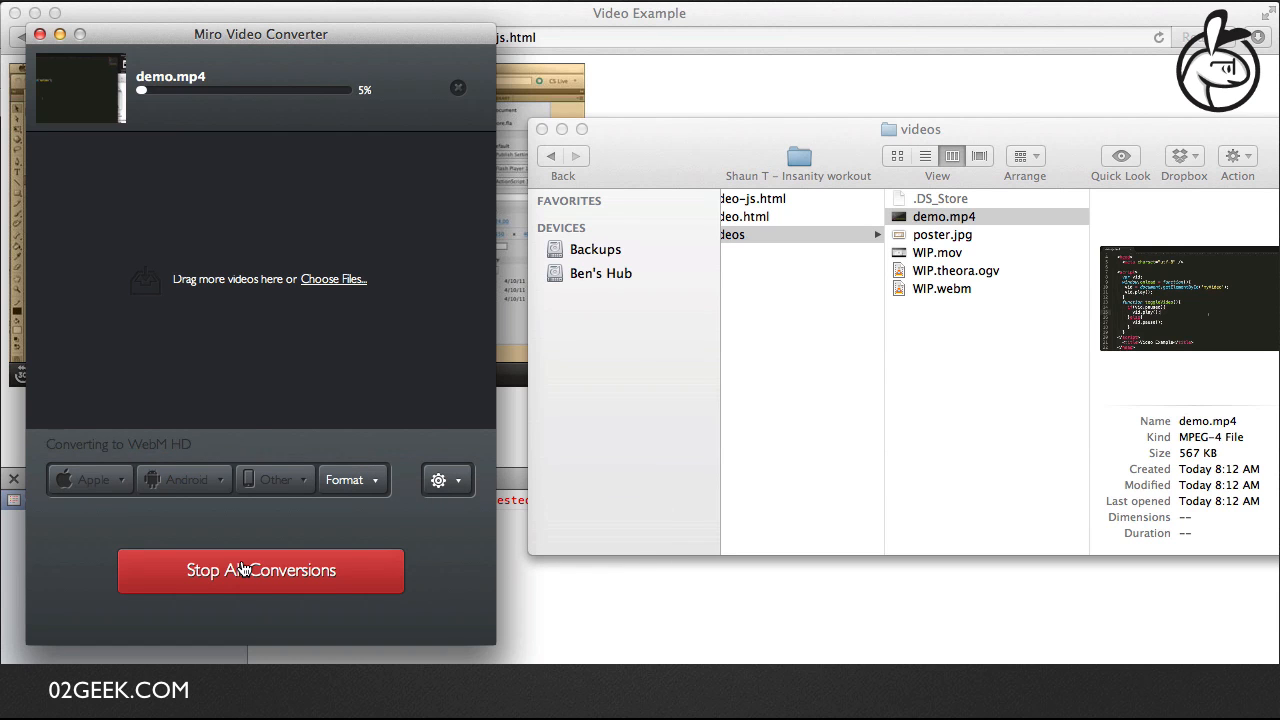
mouse_move(96, 516)
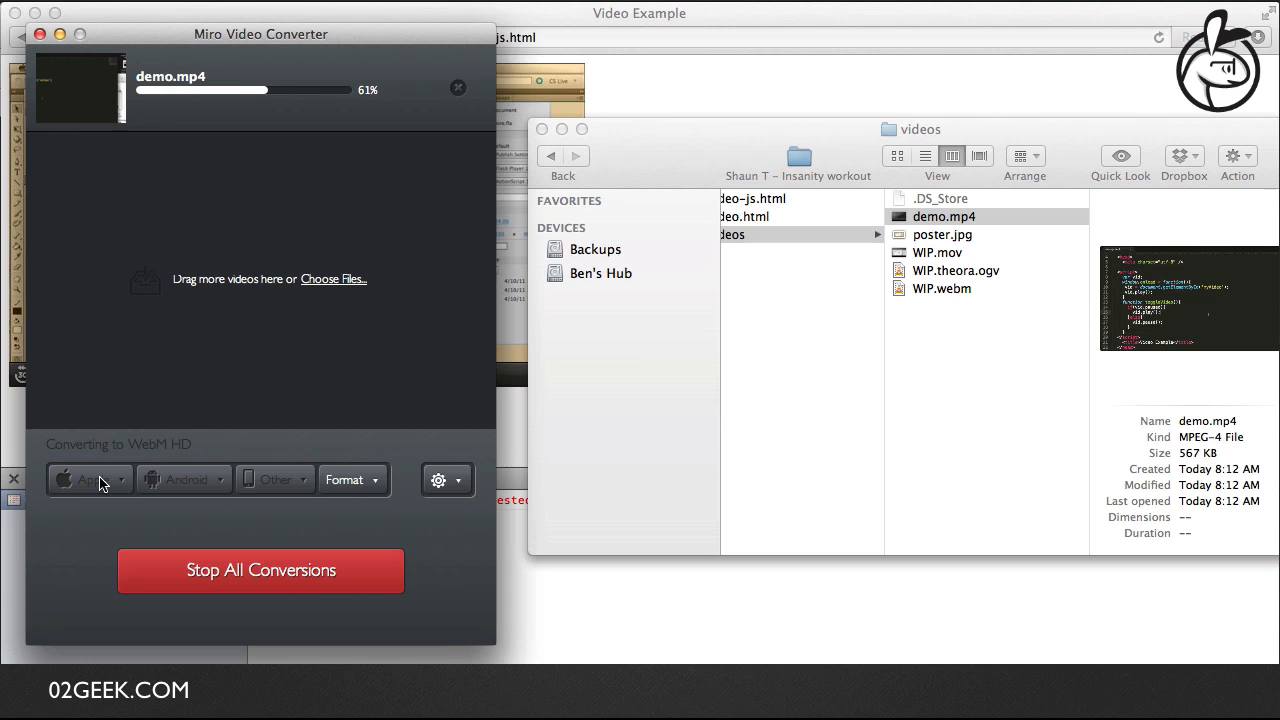
mouse_move(264, 458)
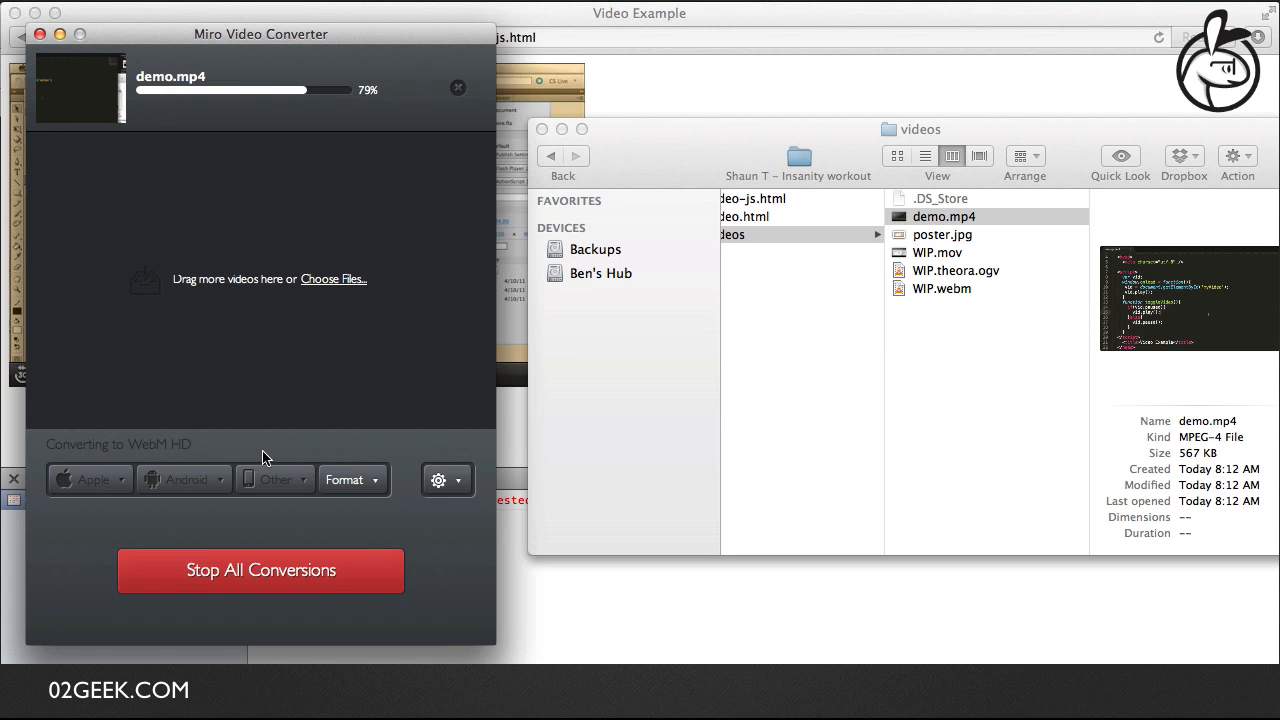
mouse_move(398, 256)
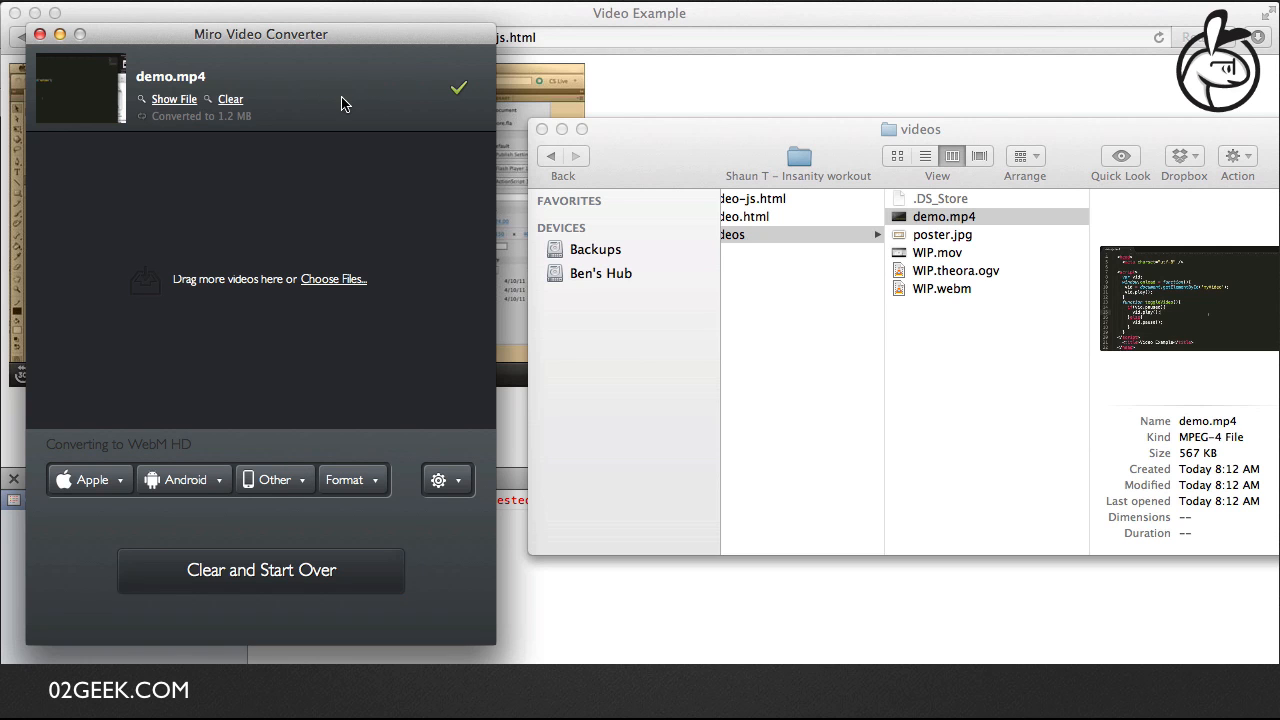
Step: Reveal the converted files, rename the thumbnail to demo.png and gather them in the videos folder
left_click(174, 100)
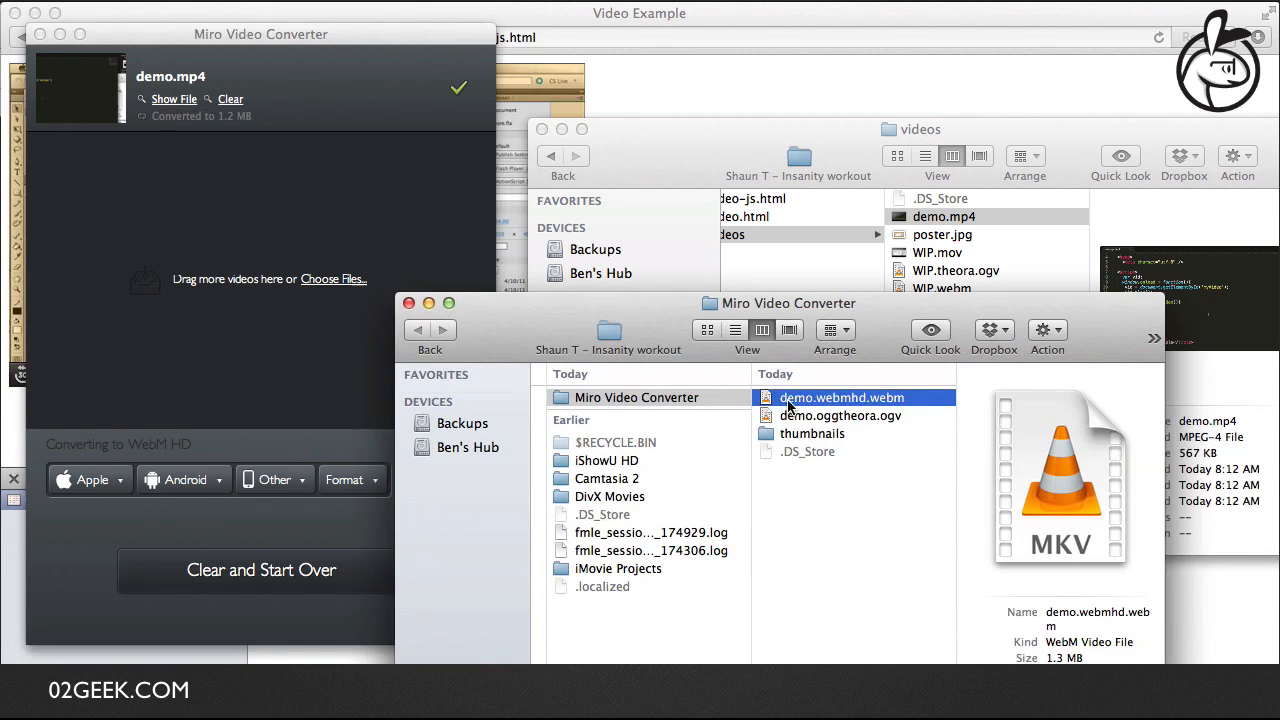
left_click(840, 414)
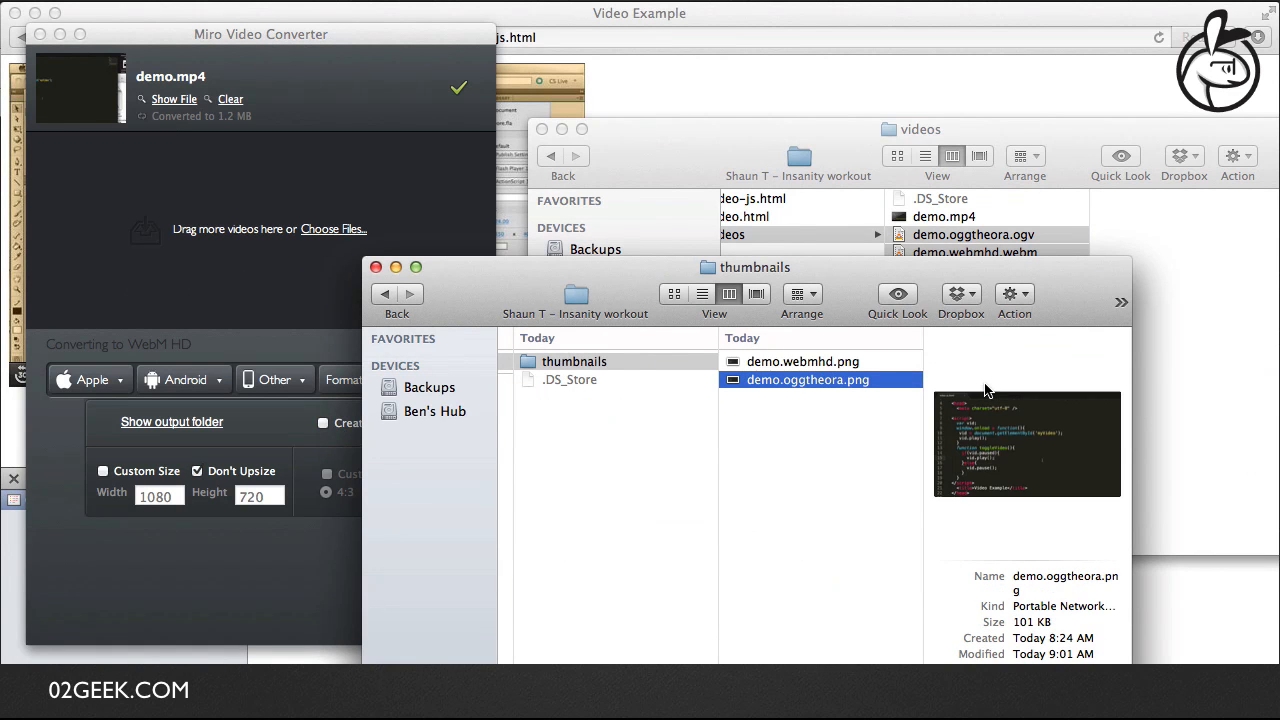
left_click(802, 360)
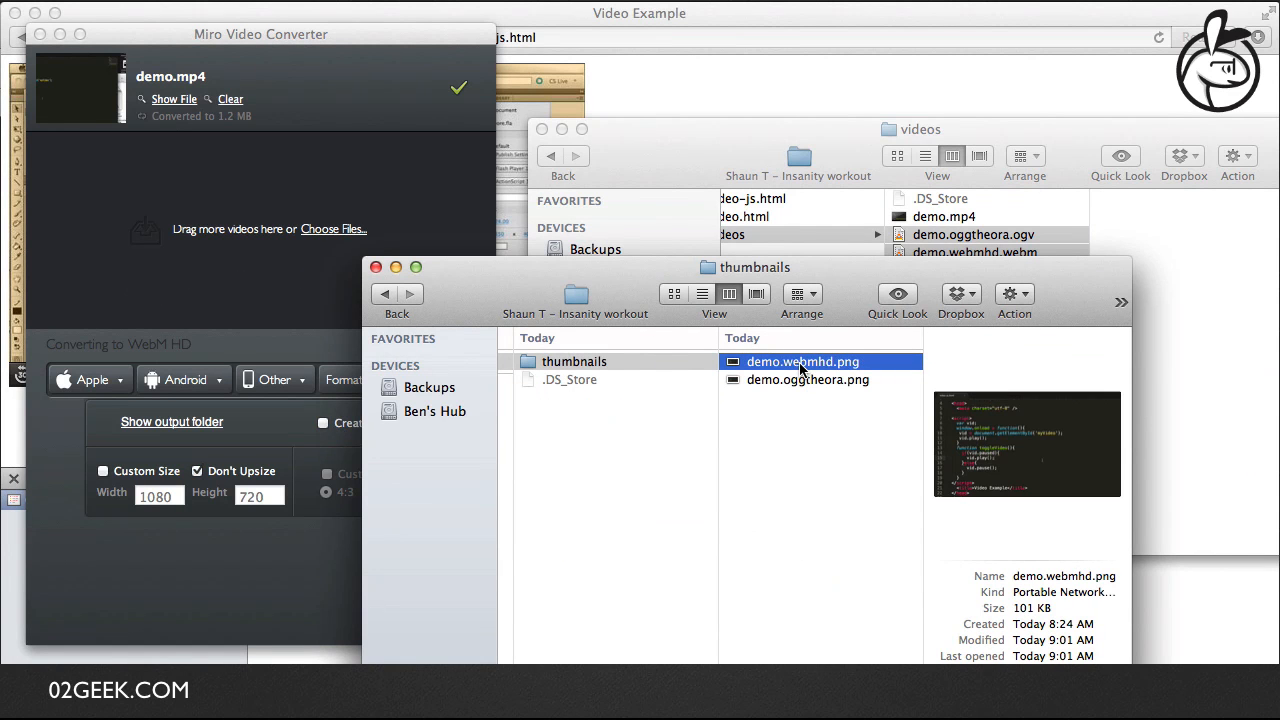
double_click(802, 360)
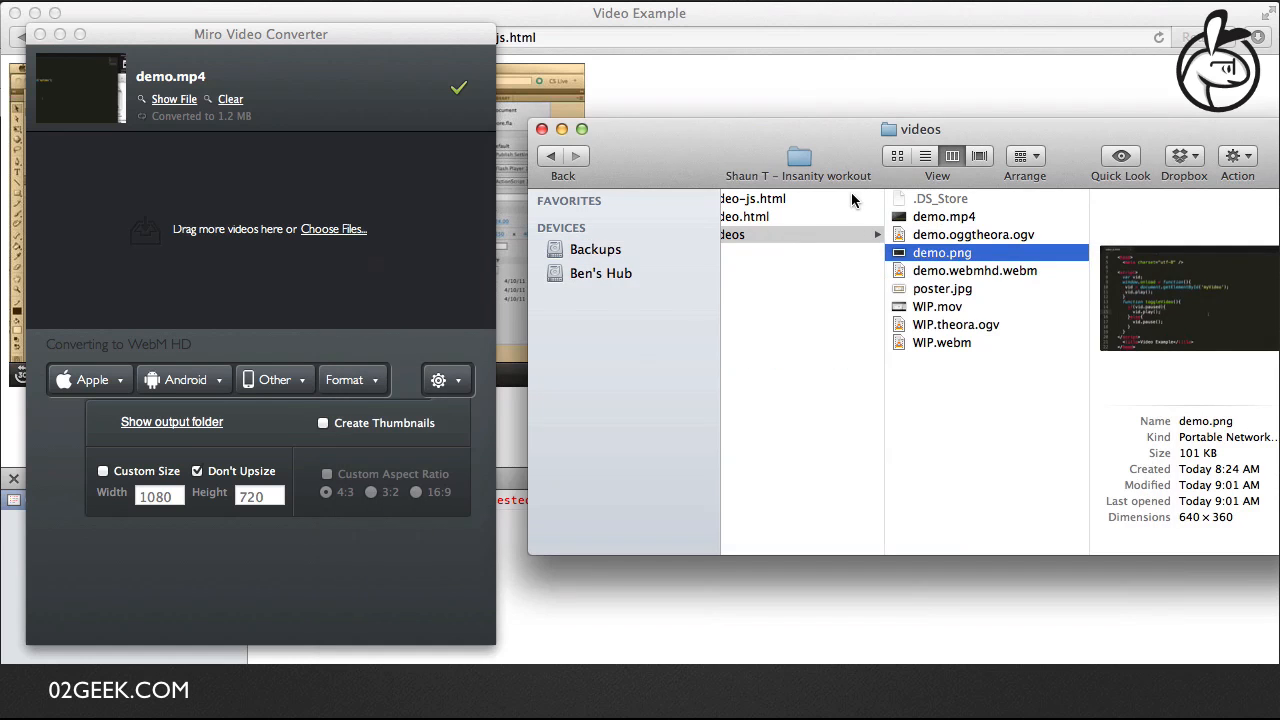
left_click(944, 216)
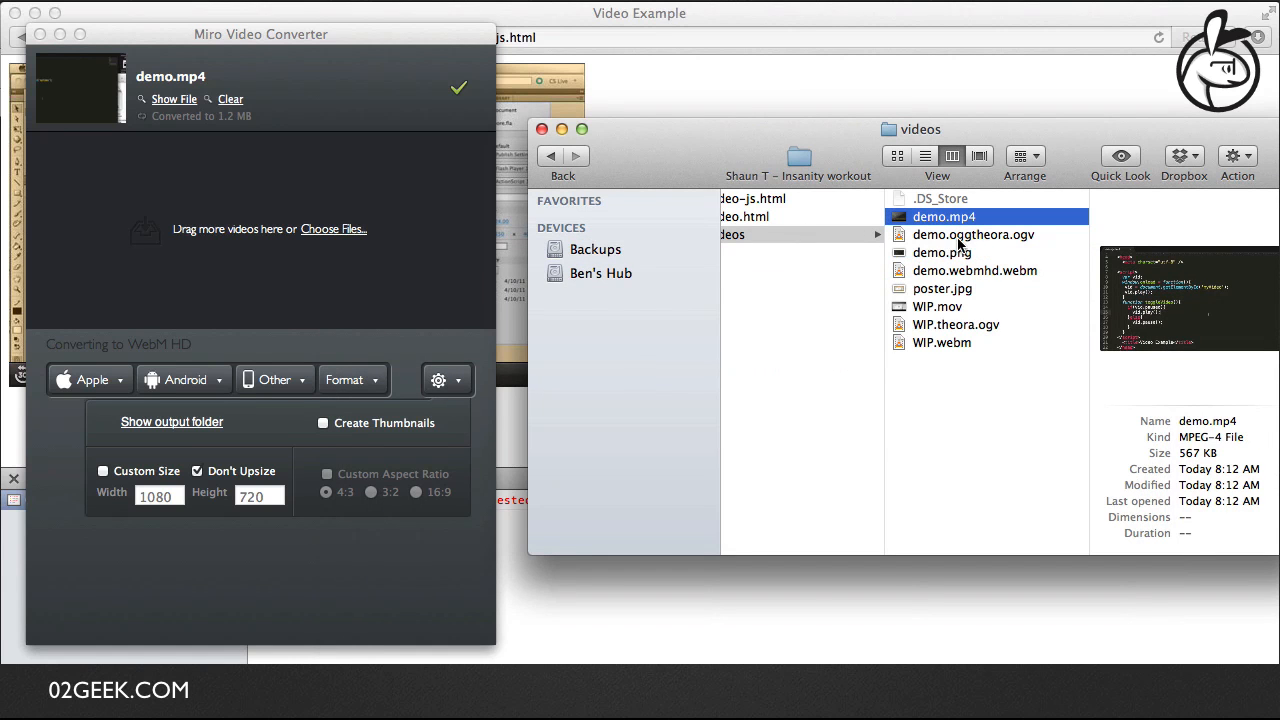
mouse_move(956, 252)
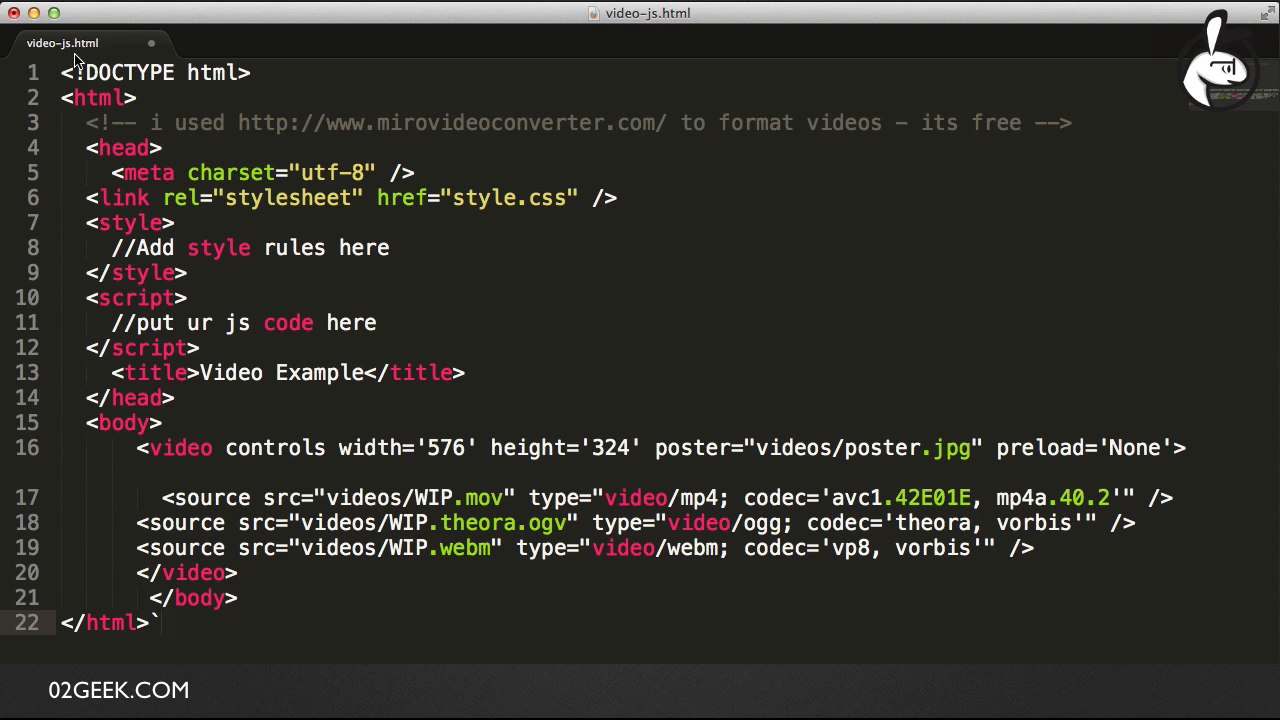
mouse_move(96, 62)
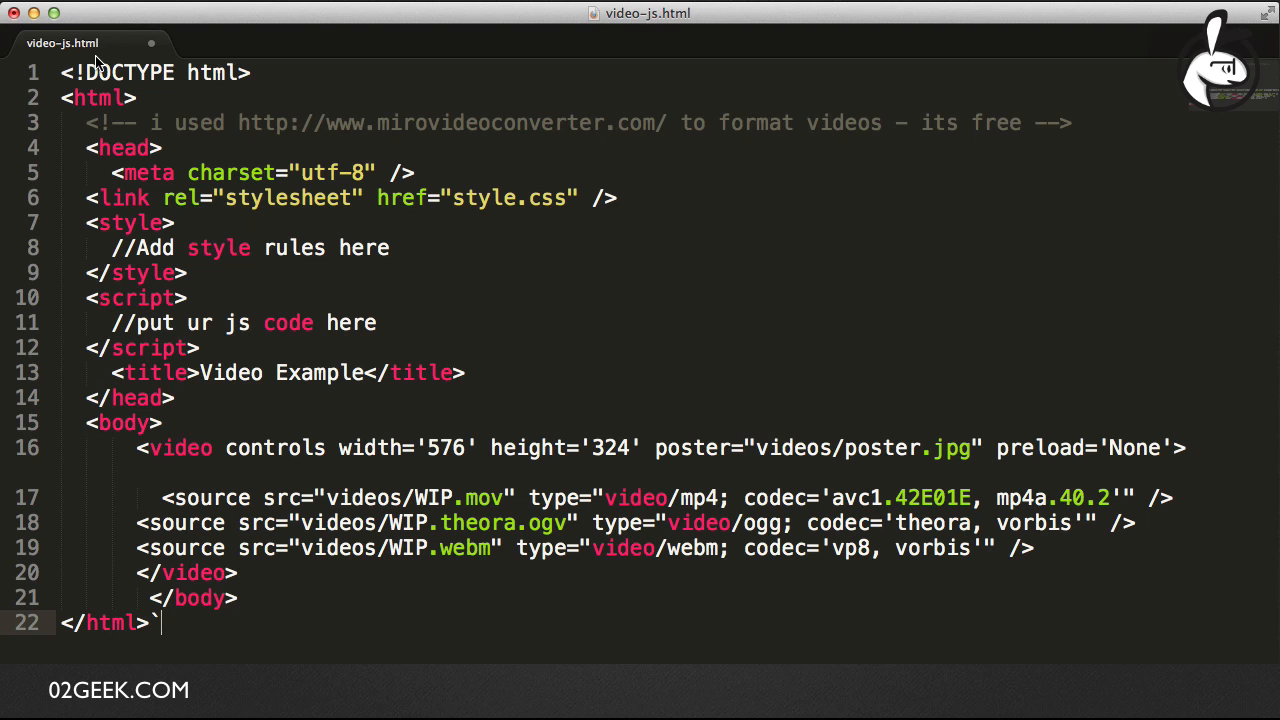
mouse_move(664, 430)
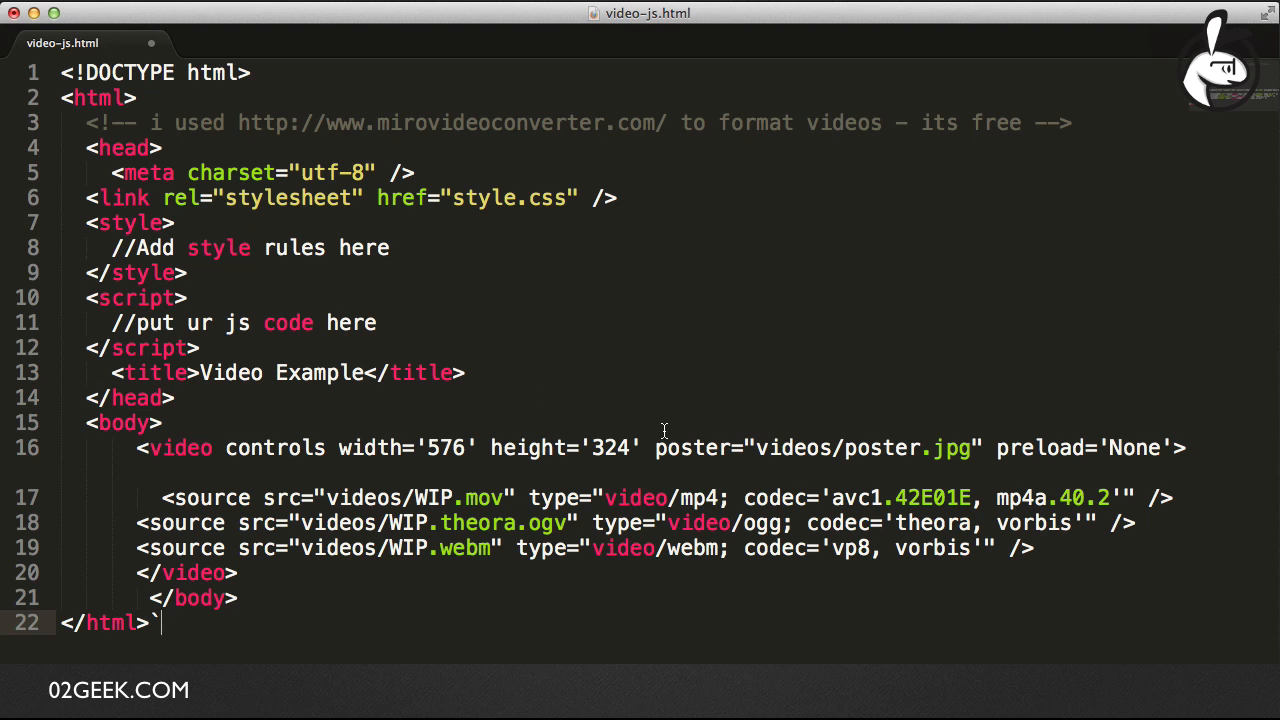
mouse_move(650, 480)
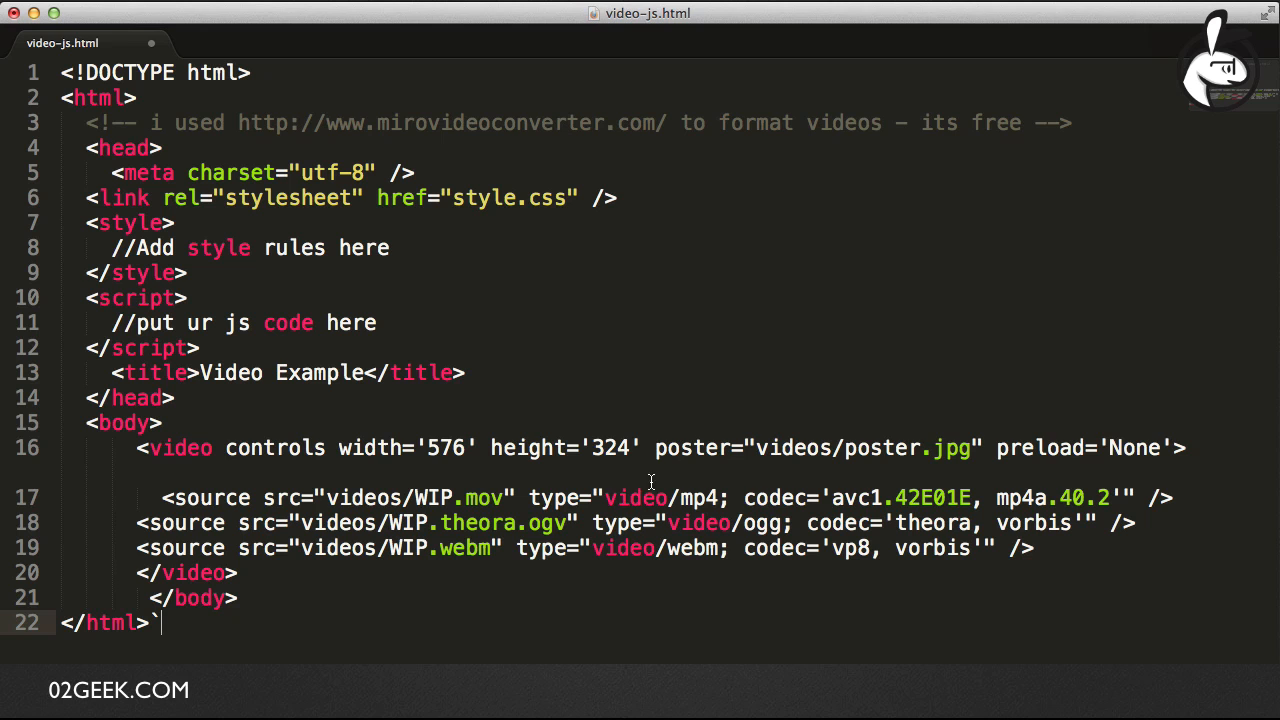
mouse_move(448, 502)
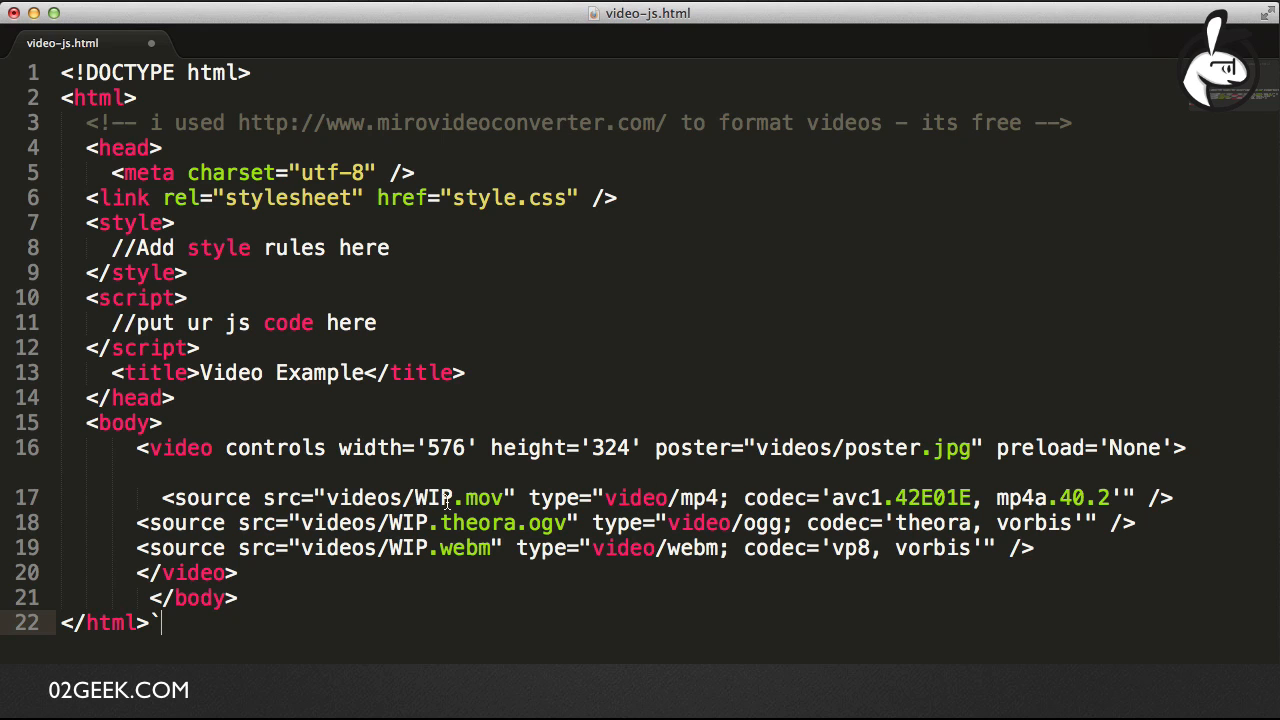
Step: Replace WIP with demo in the video source src paths
double_click(432, 496)
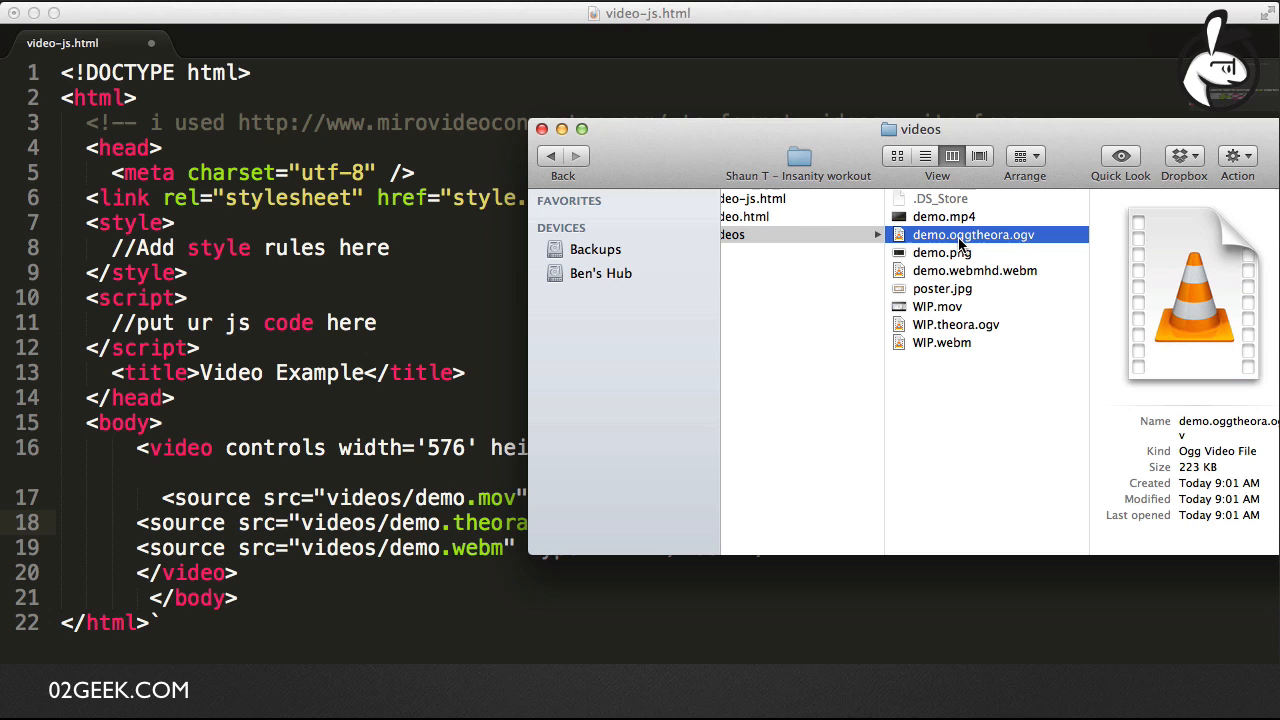
Step: Check the converted names and update sources to demo.oggtheora.ogv and demo.webmhd.webm
left_click(972, 234)
type("ogg")
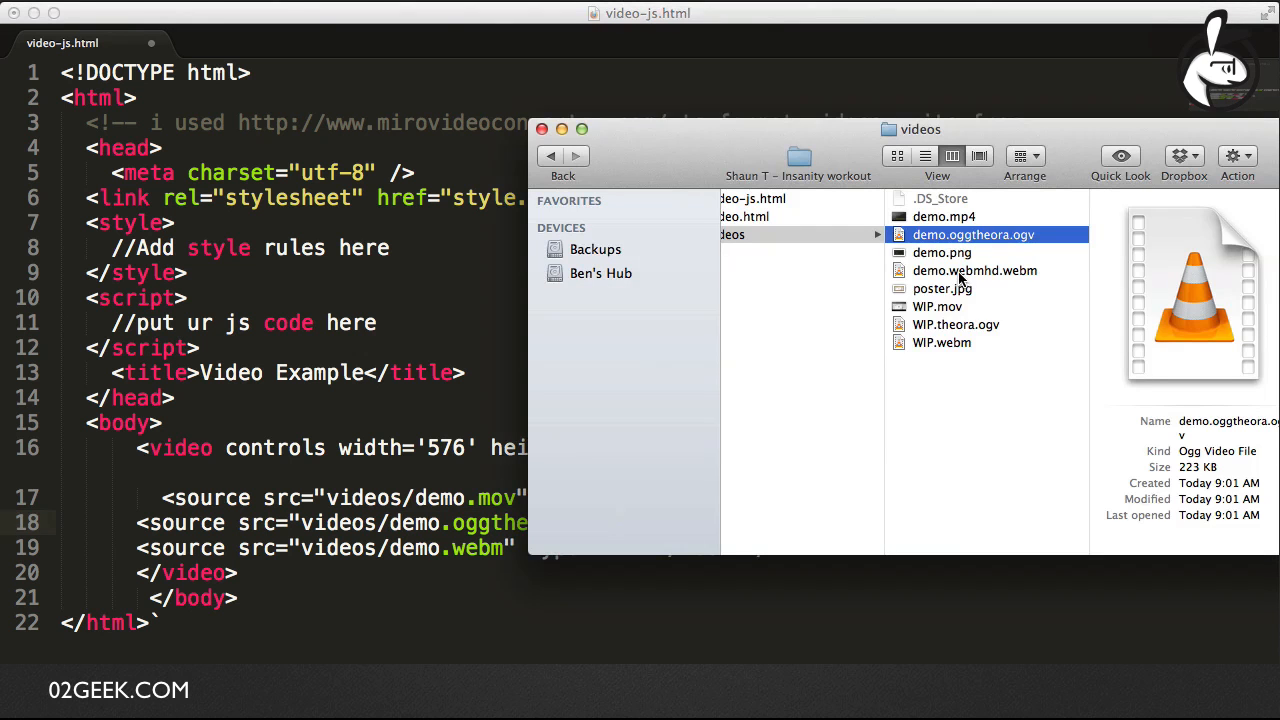
left_click(974, 270)
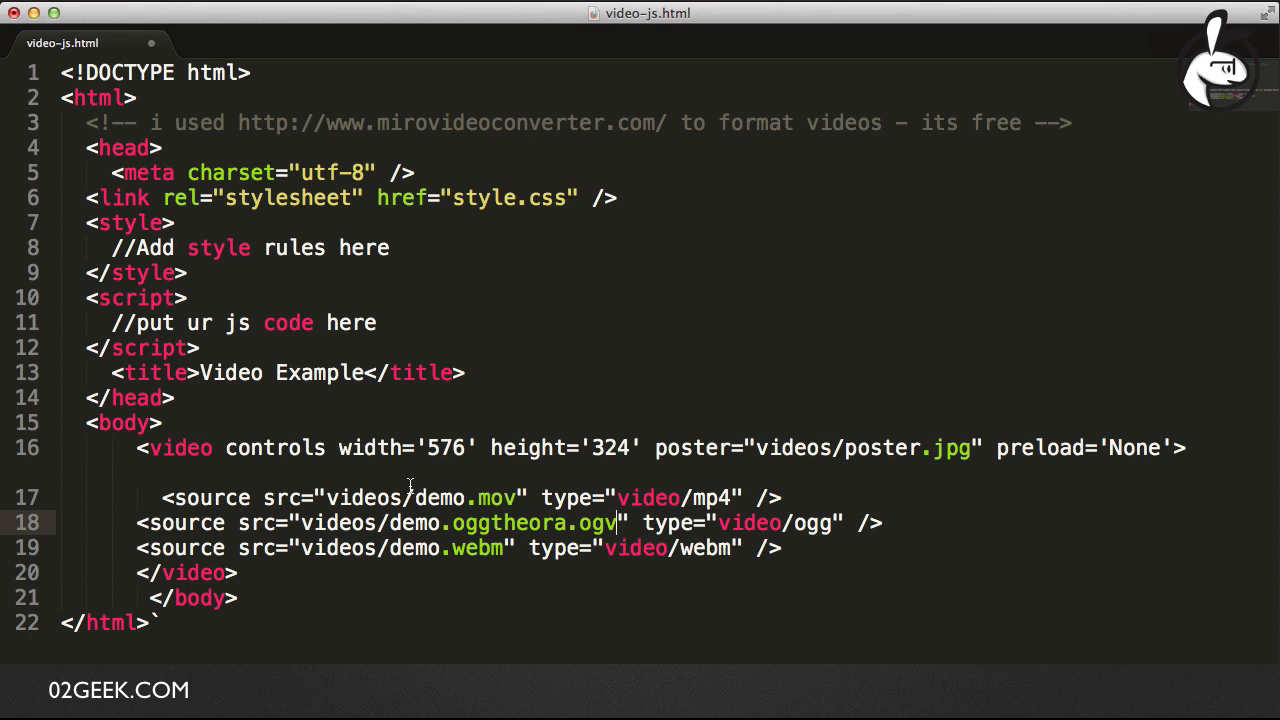
double_click(476, 548)
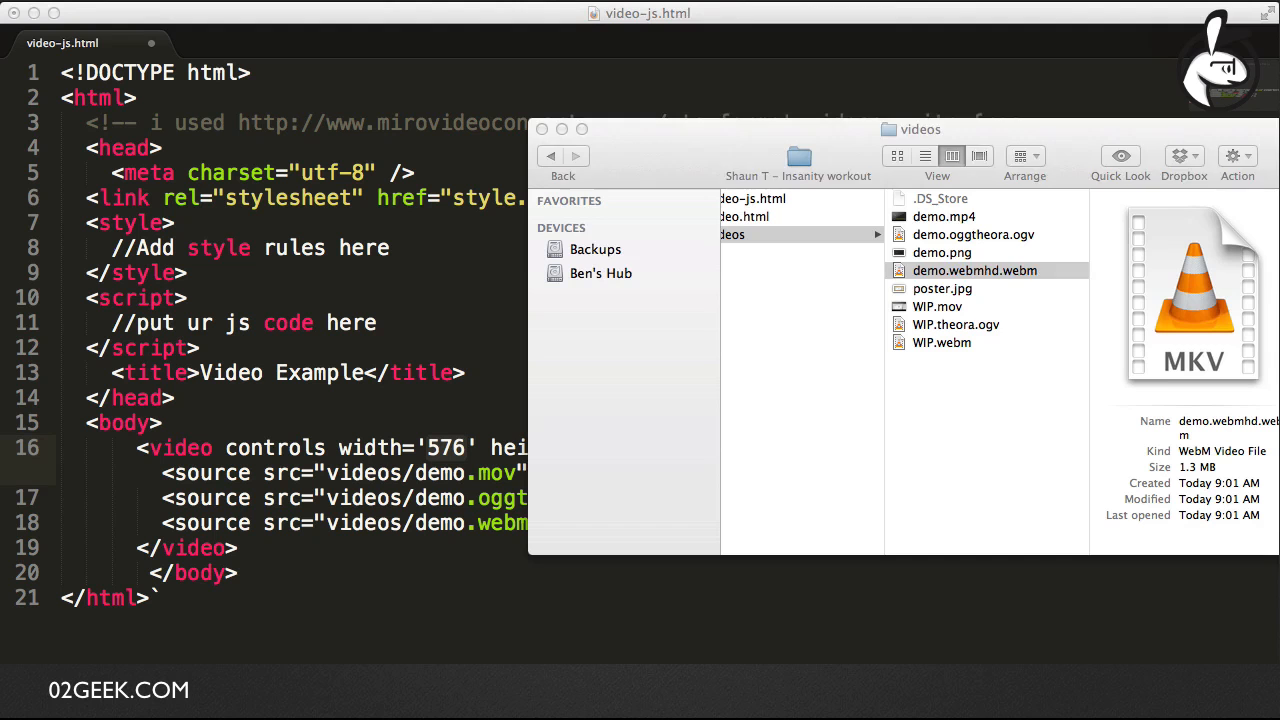
right_click(944, 216)
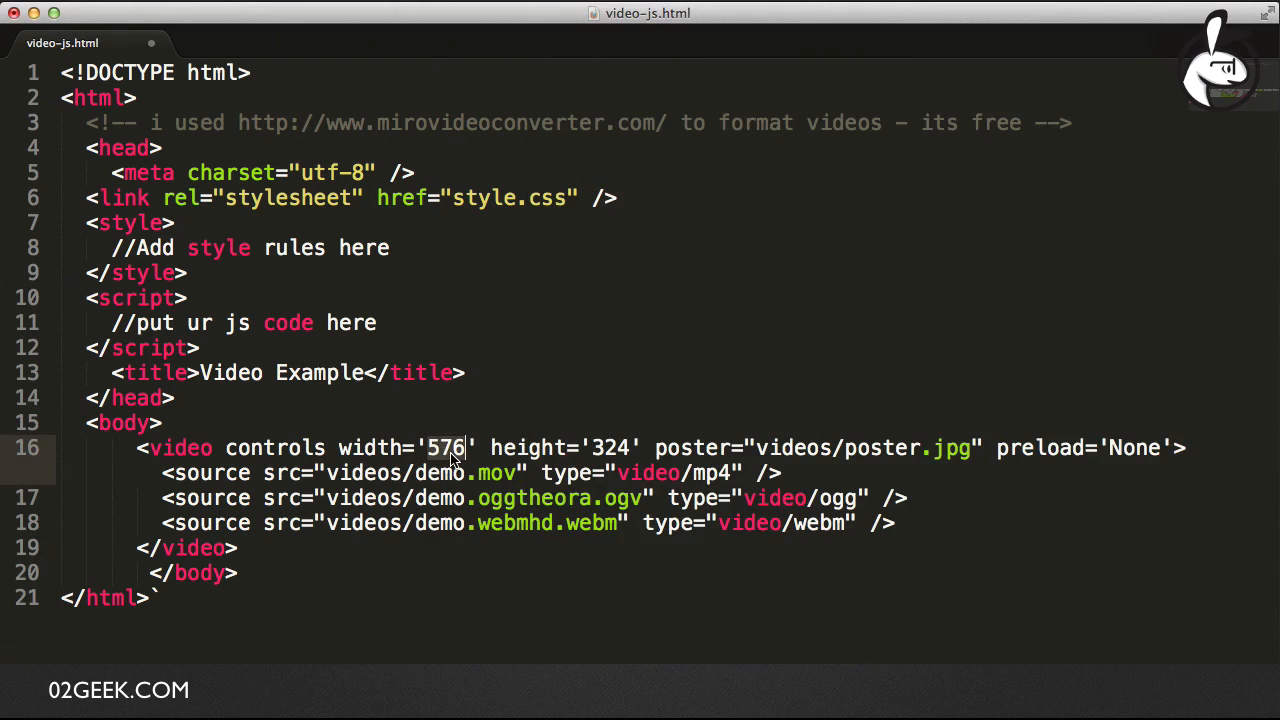
Step: Set the video element to width 640, height 360 and poster videos/demo.png
type("640")
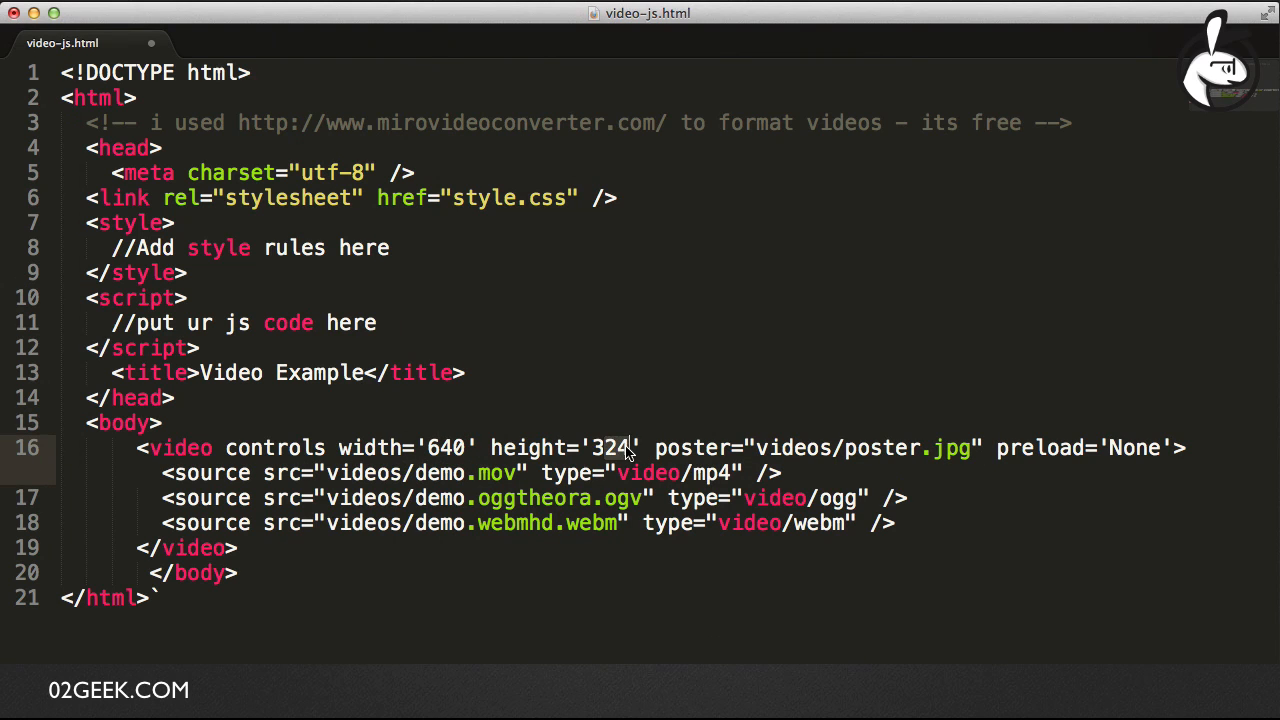
type("360")
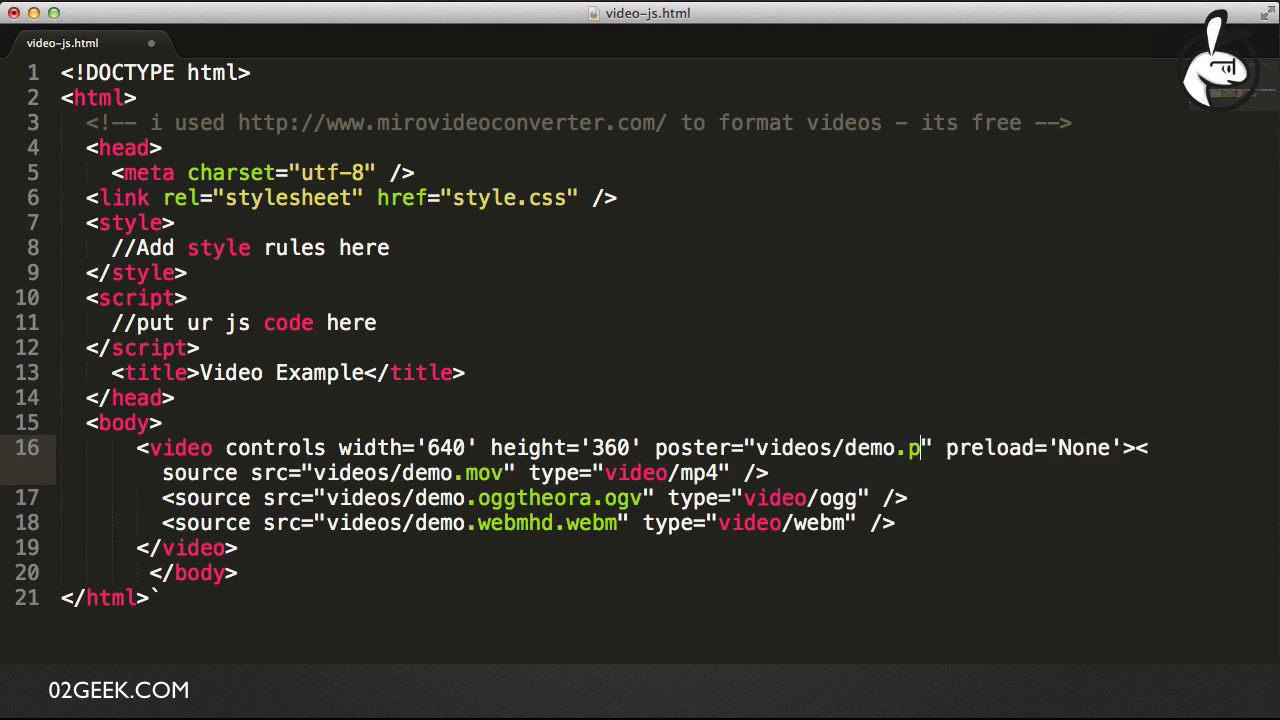
type("ng")
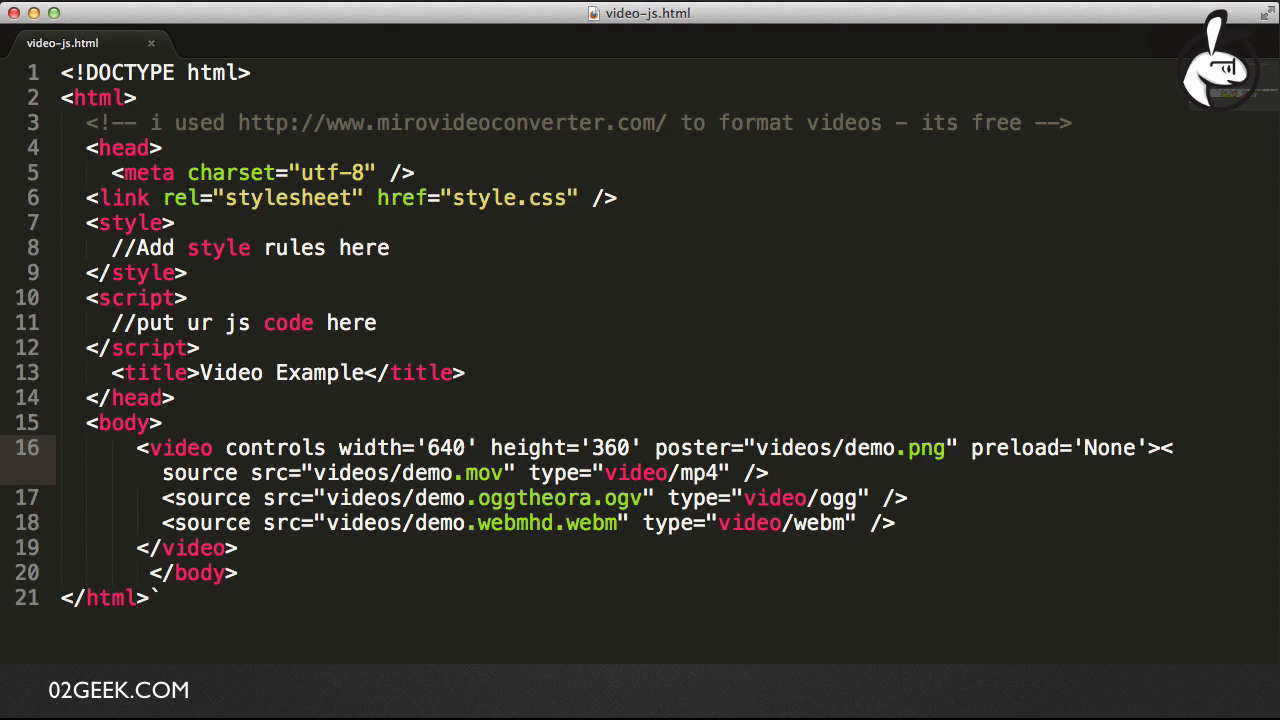
mouse_move(868, 380)
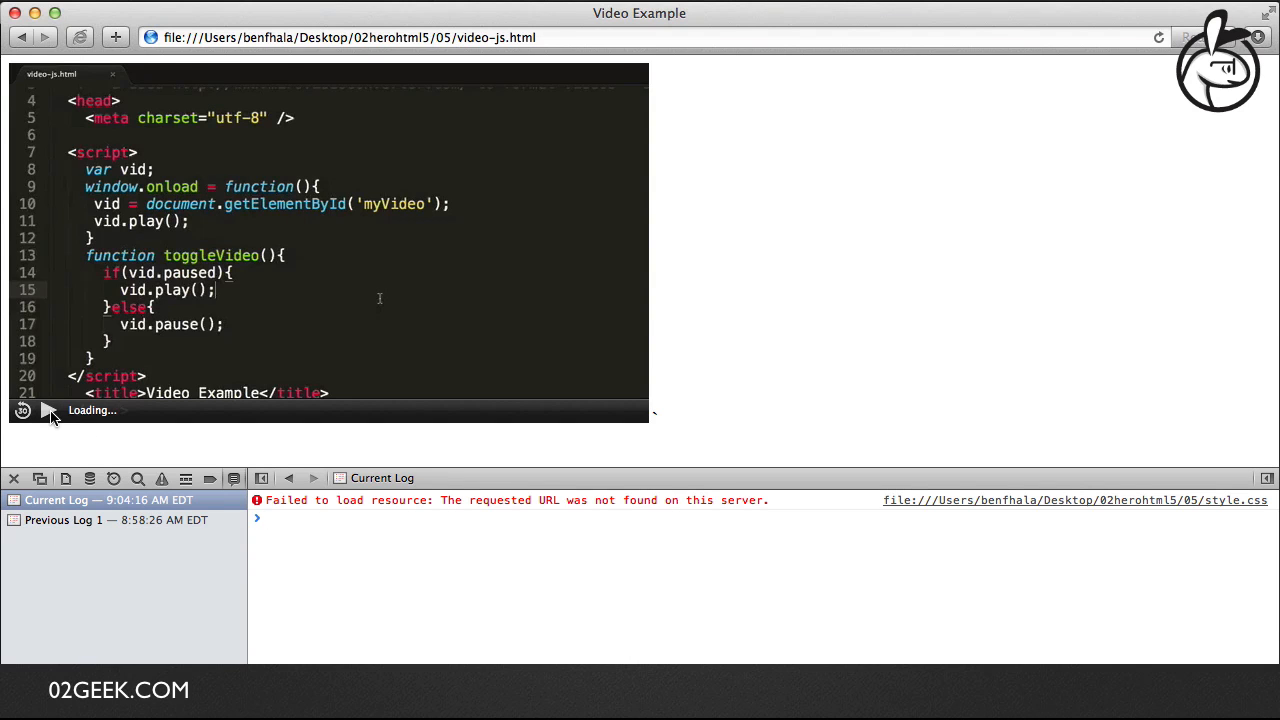
mouse_move(48, 412)
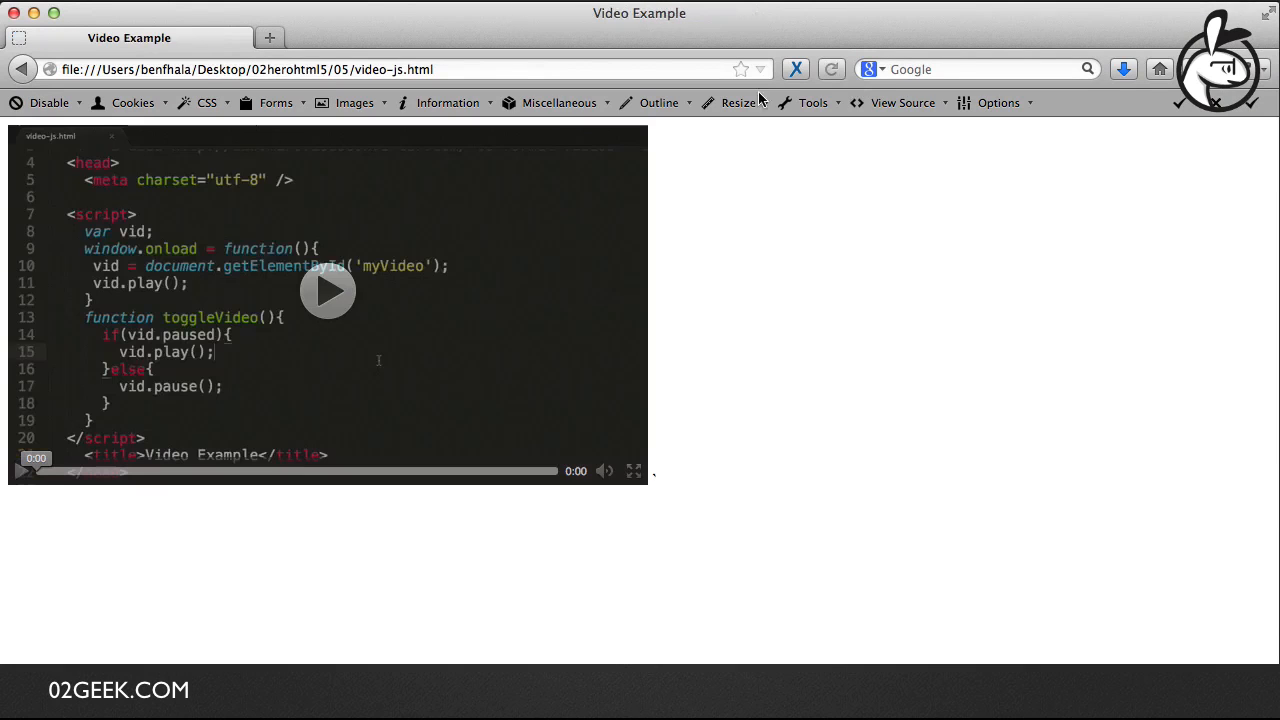
Step: Load video-js.html in Safari with the Error Console showing the style.css not found message
left_click(328, 290)
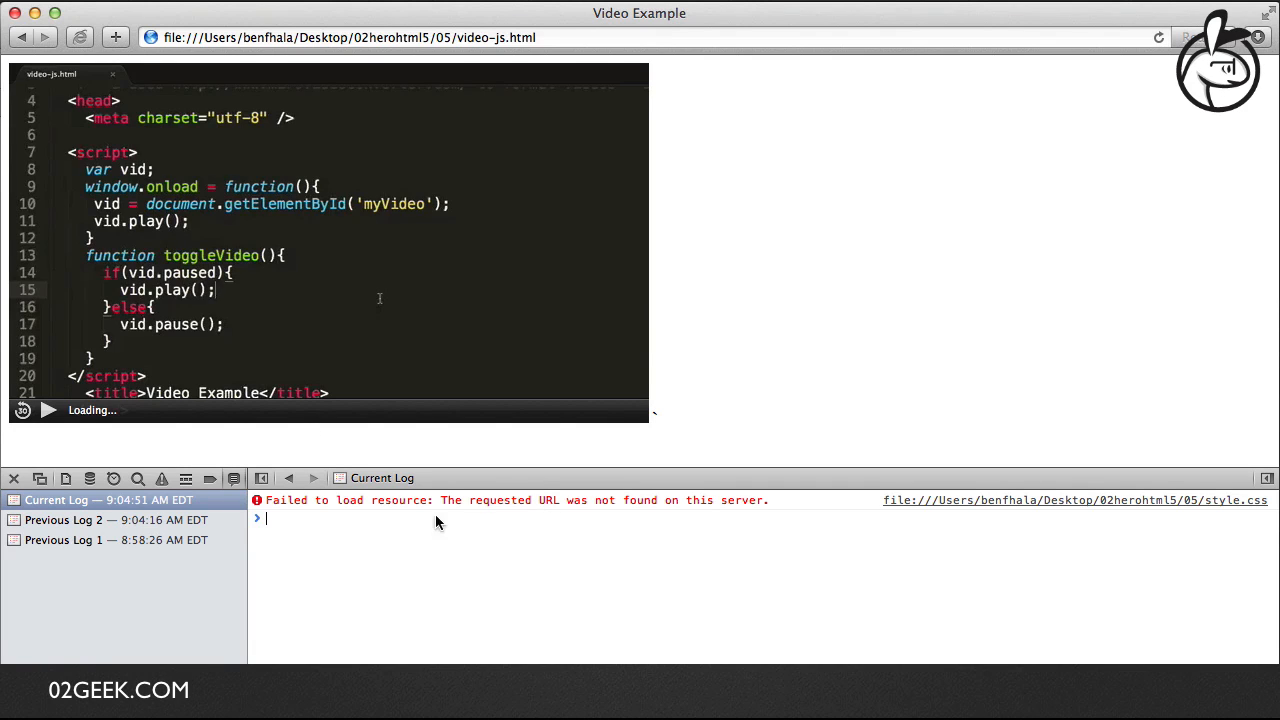
mouse_move(50, 410)
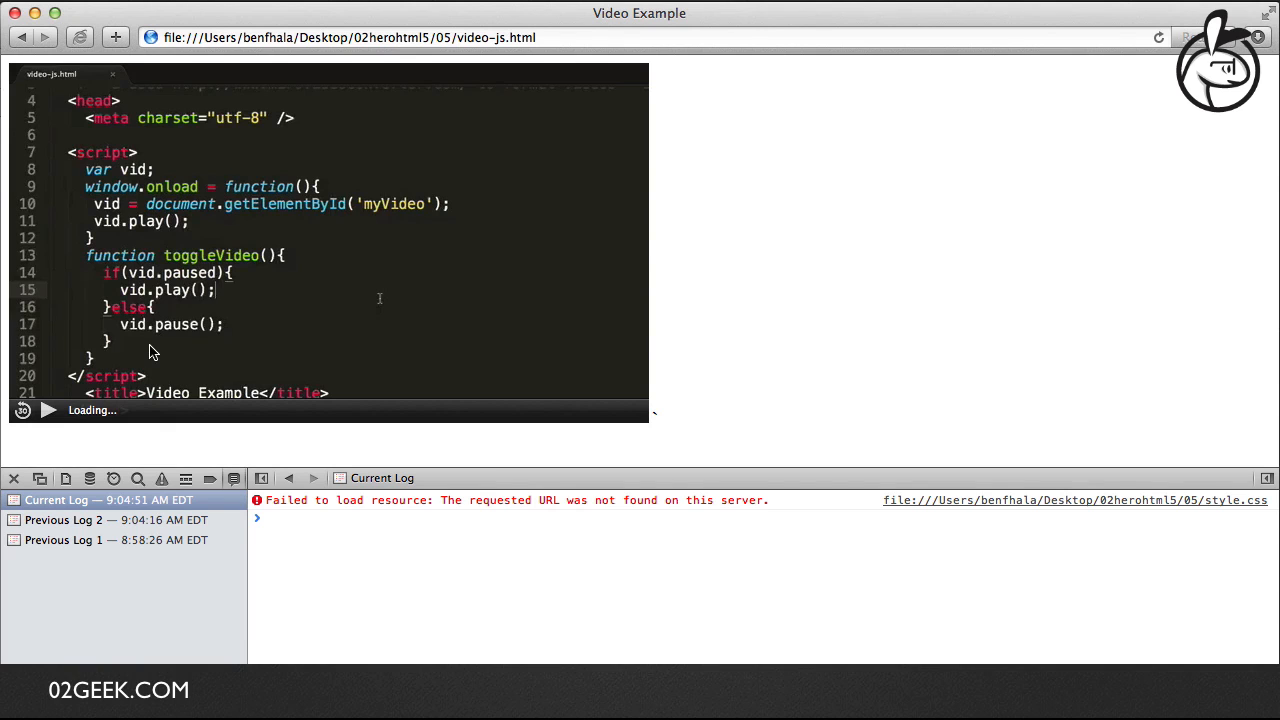
mouse_move(168, 348)
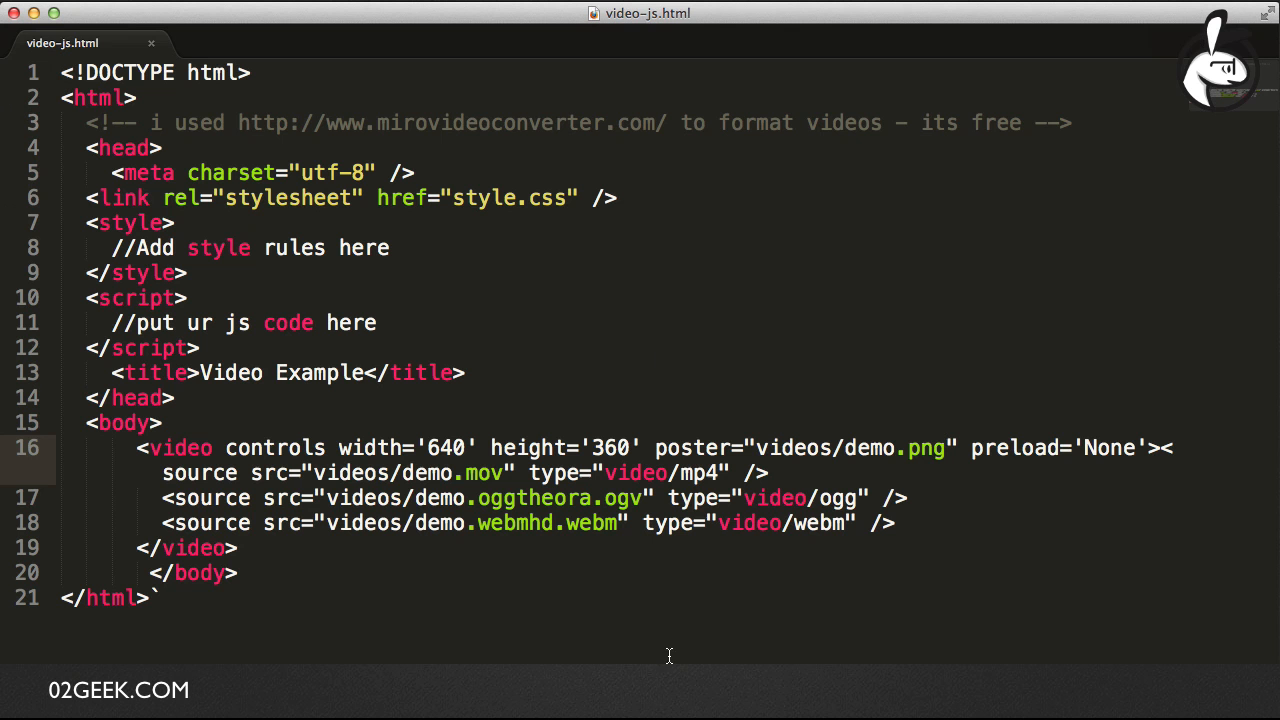
mouse_move(404, 476)
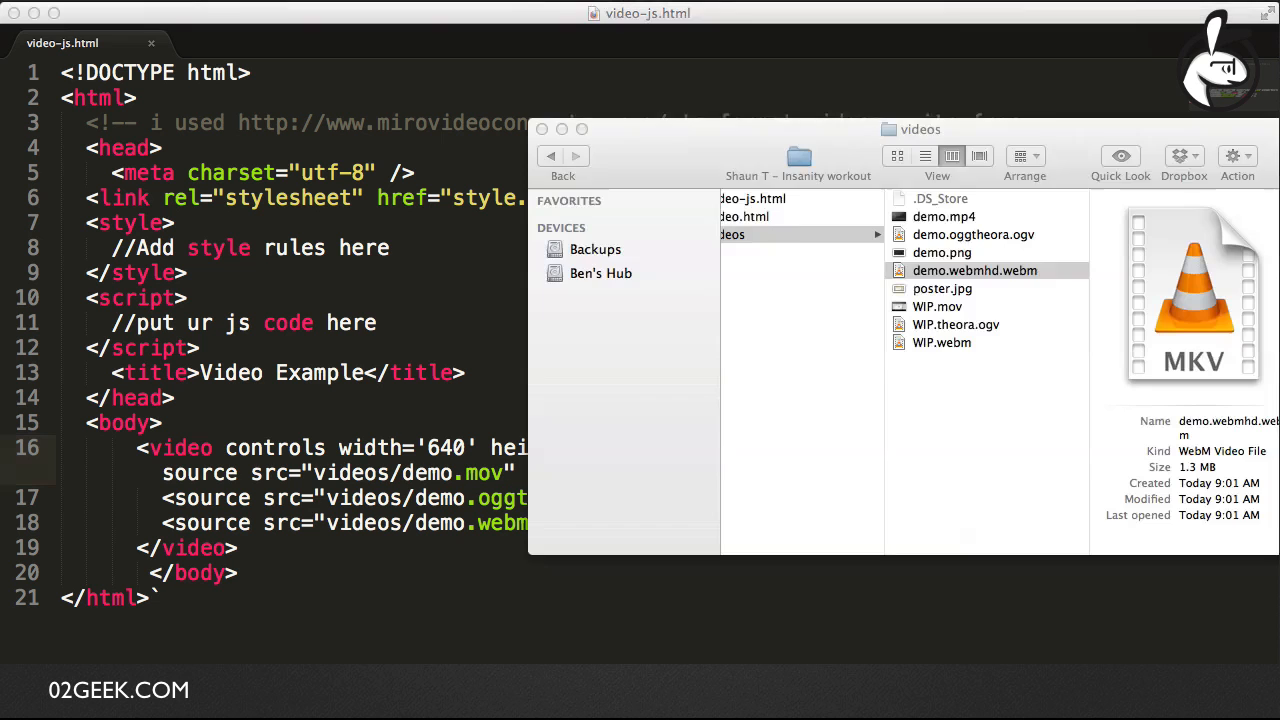
Step: Verify the file names and change the first source from demo.mov to videos/demo.mp4
left_click(976, 270)
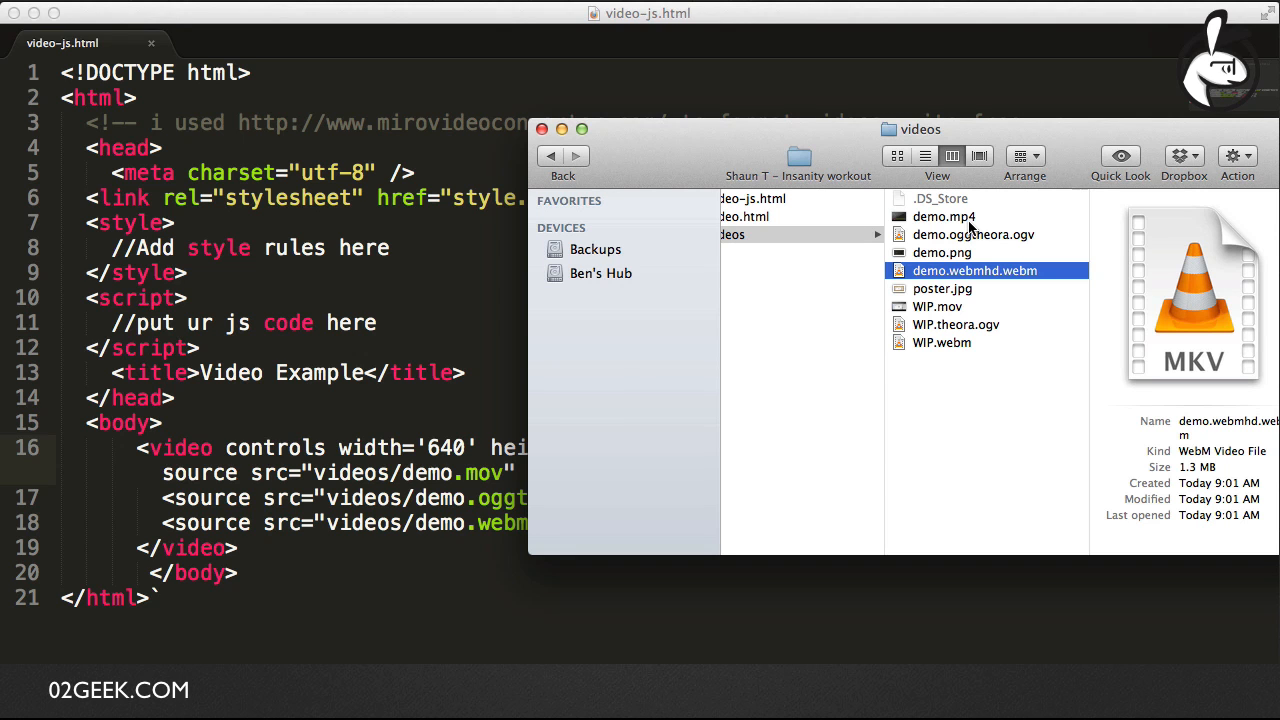
mouse_move(744, 270)
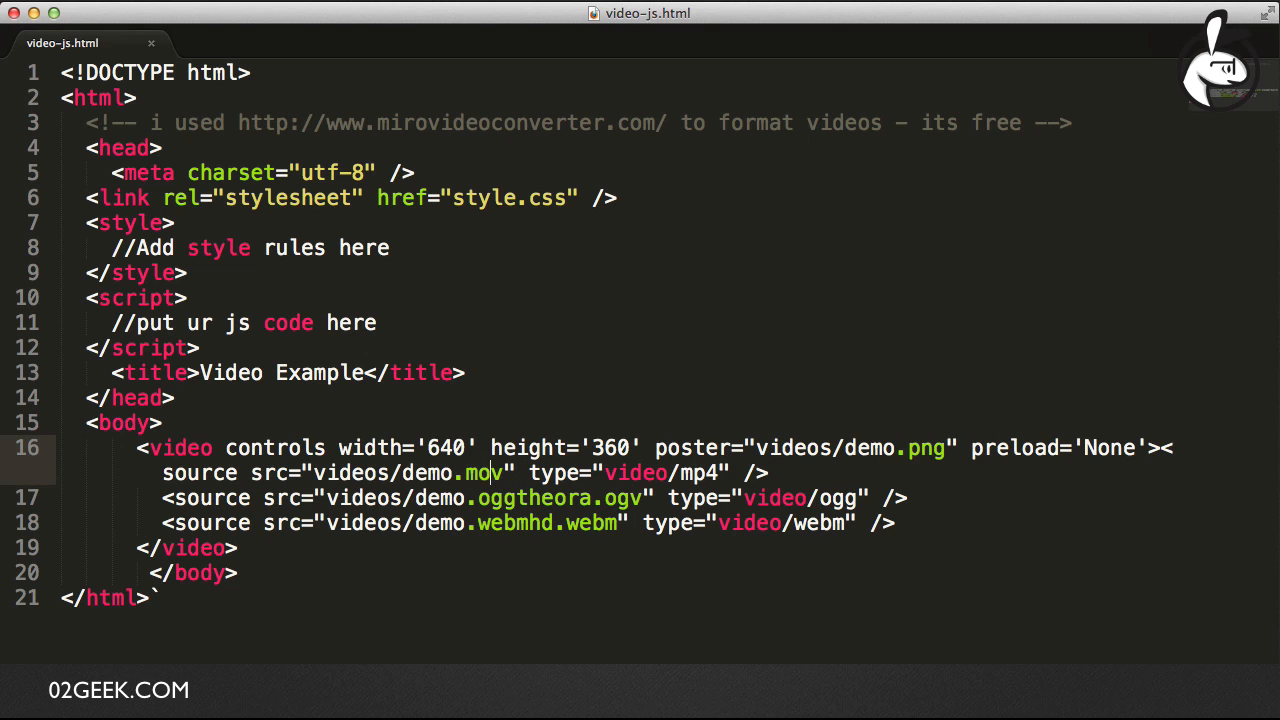
type("p4")
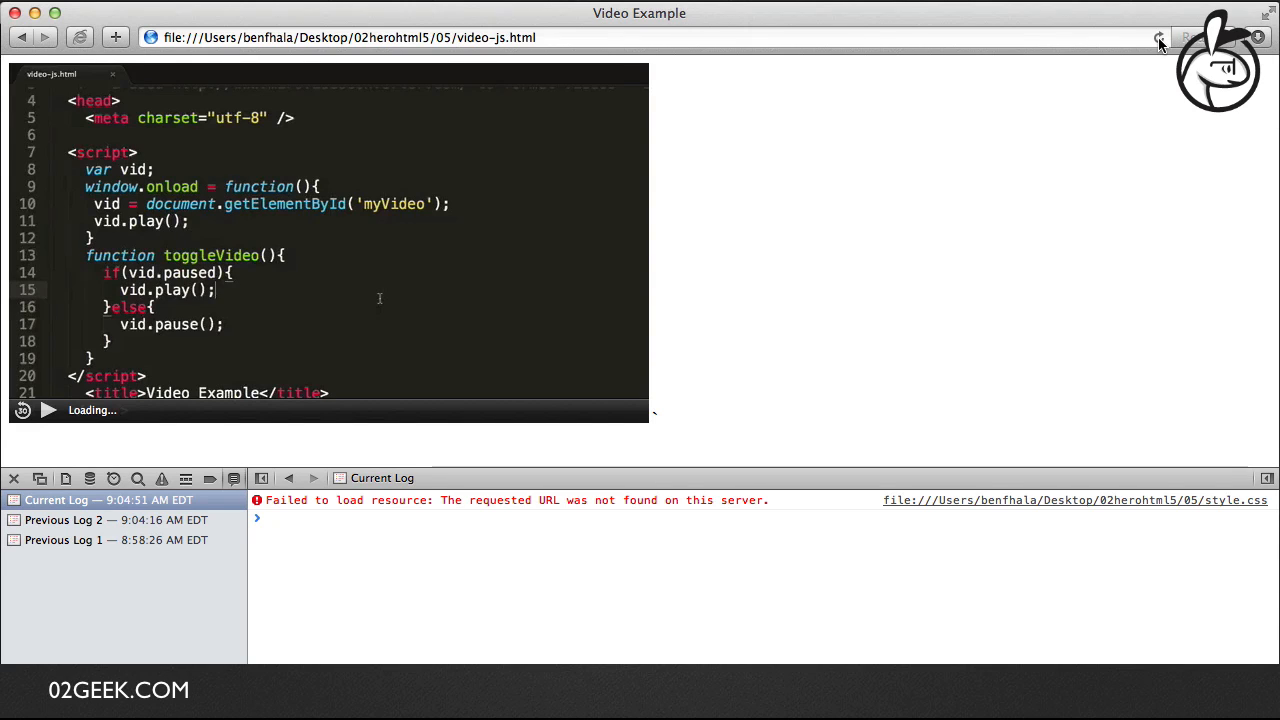
mouse_move(1160, 40)
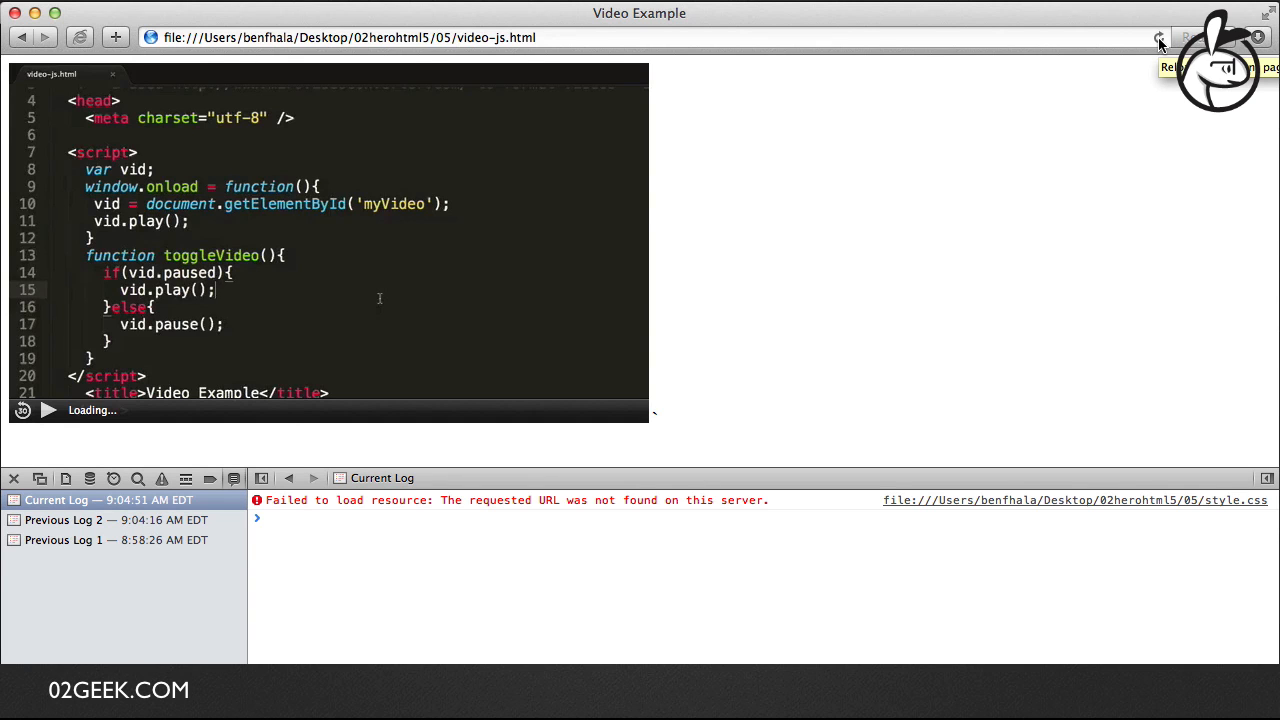
Step: Reload the page with corrected sources and play the demo video
left_click(1158, 36)
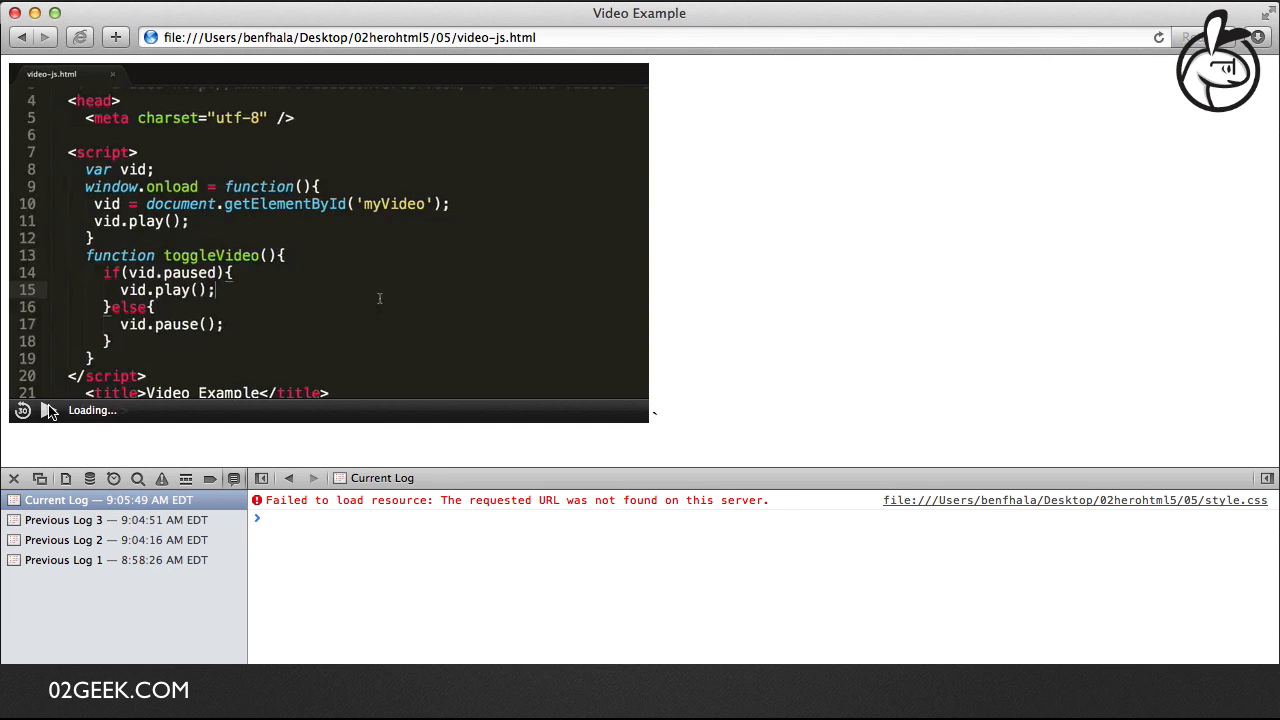
left_click(22, 410)
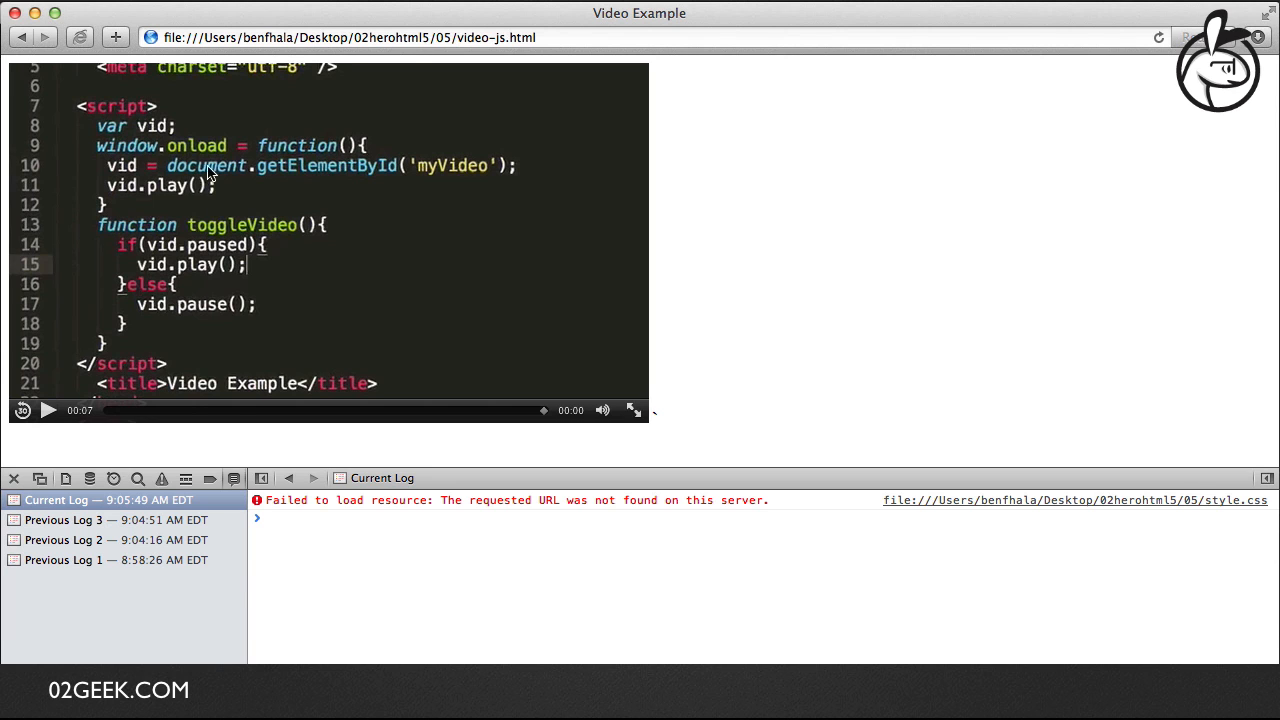
mouse_move(180, 244)
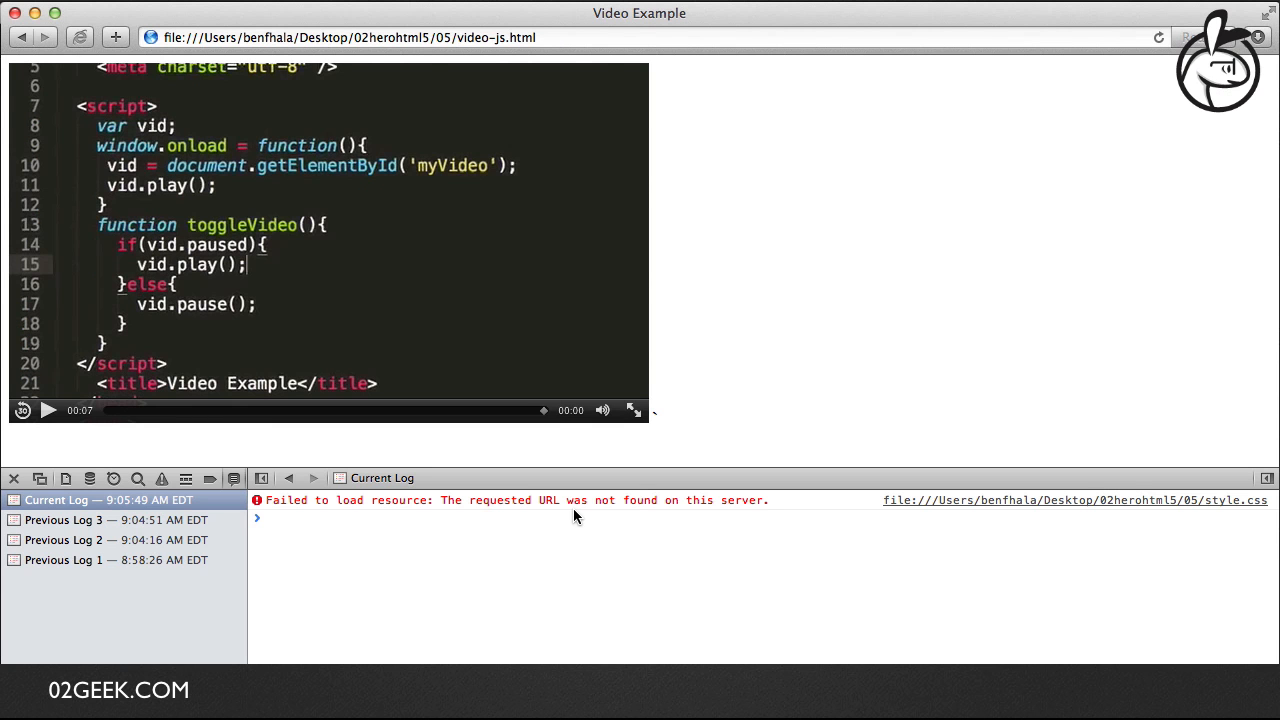
mouse_move(550, 510)
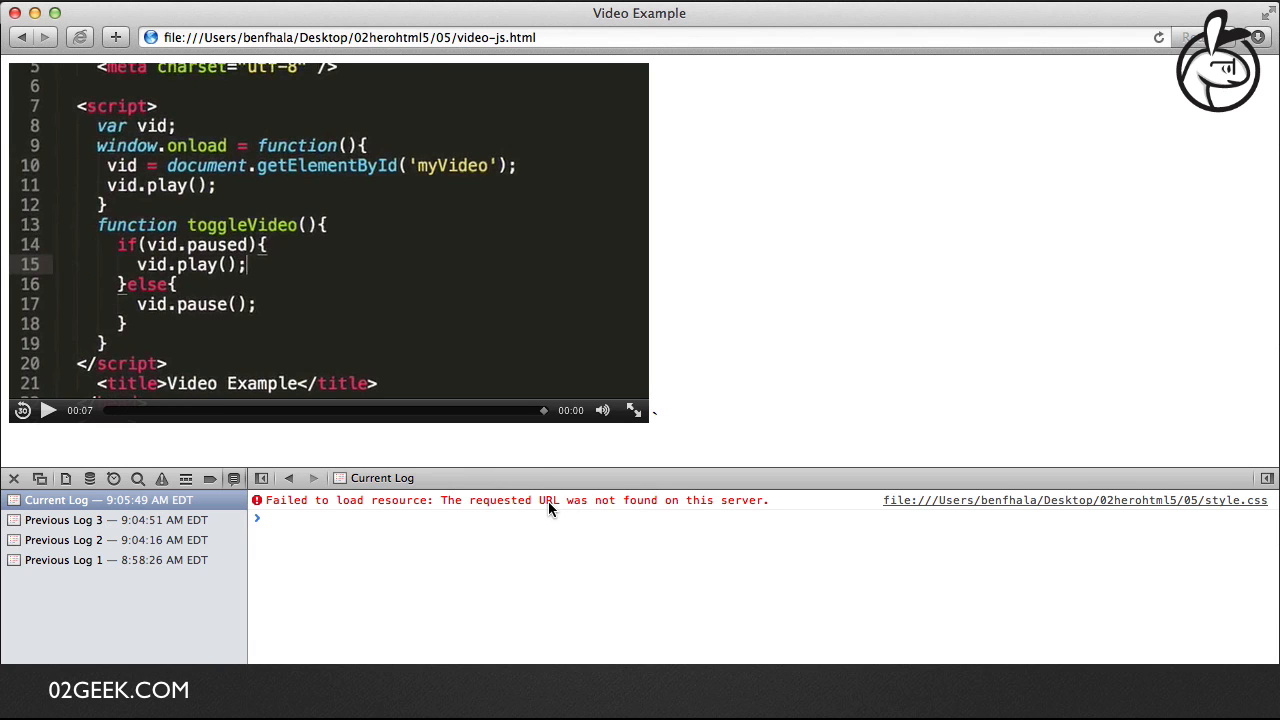
mouse_move(492, 524)
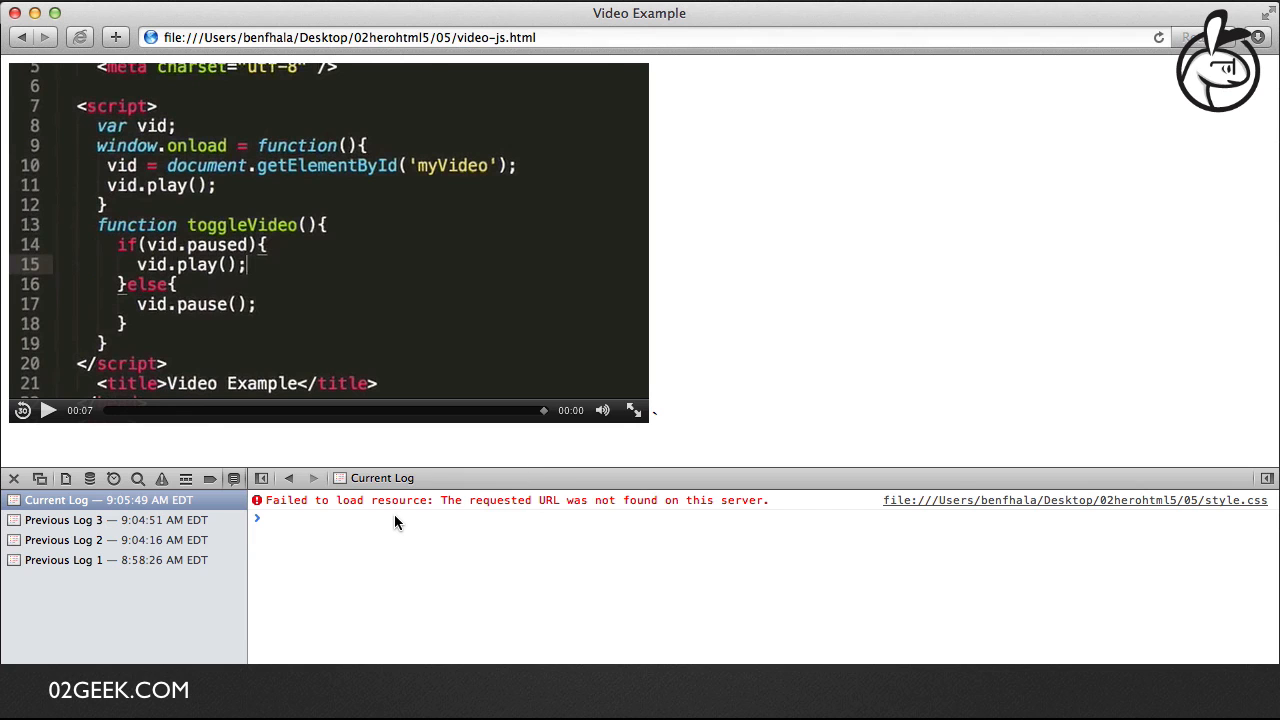
mouse_move(728, 402)
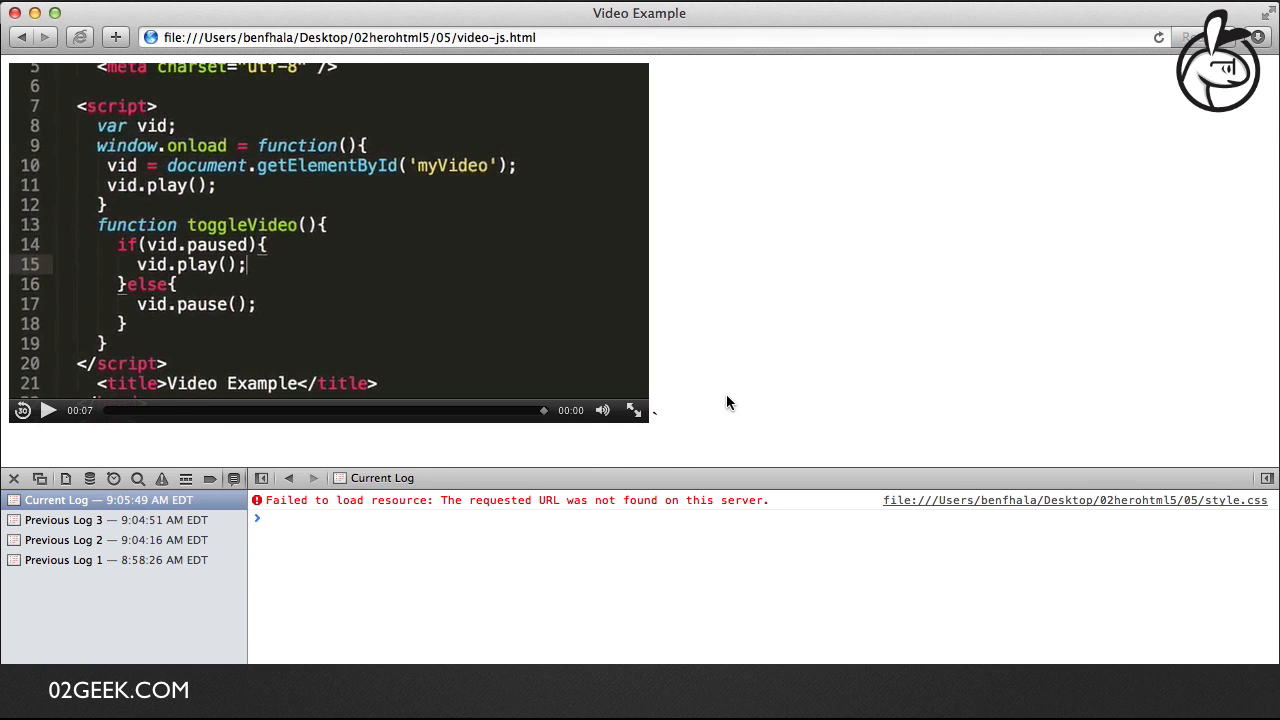
mouse_move(700, 296)
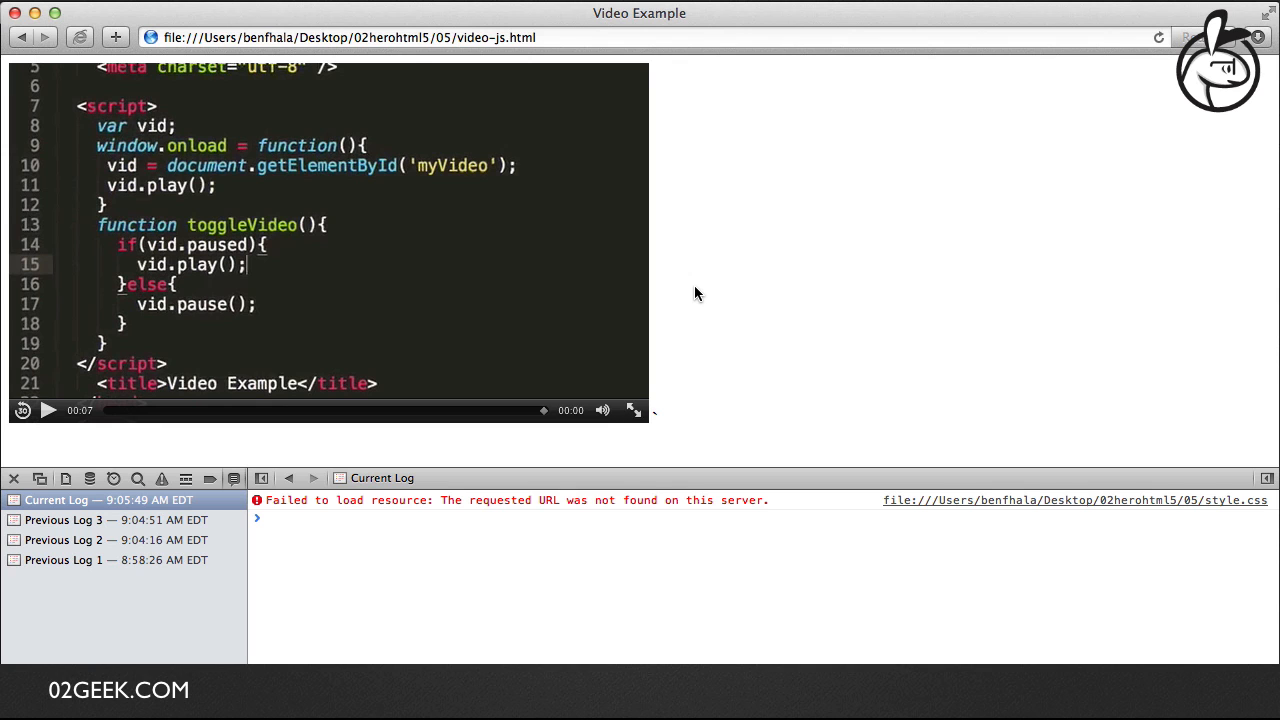
mouse_move(762, 226)
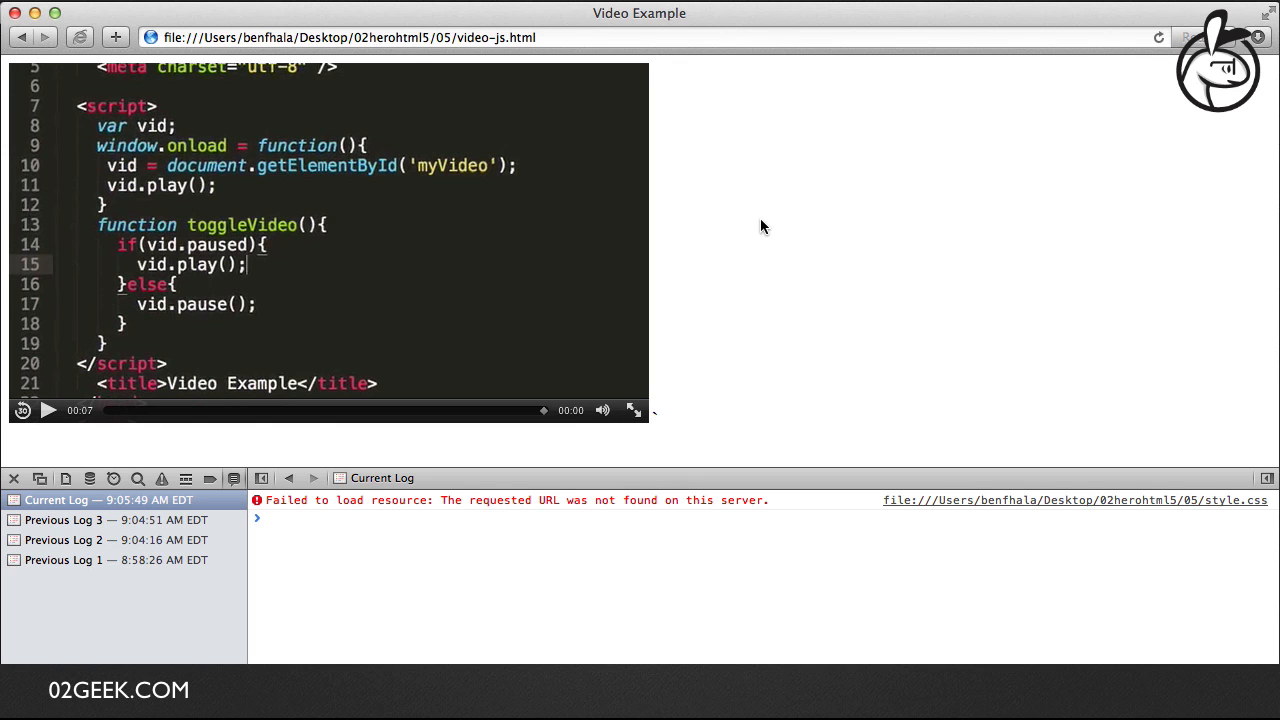
right_click(762, 224)
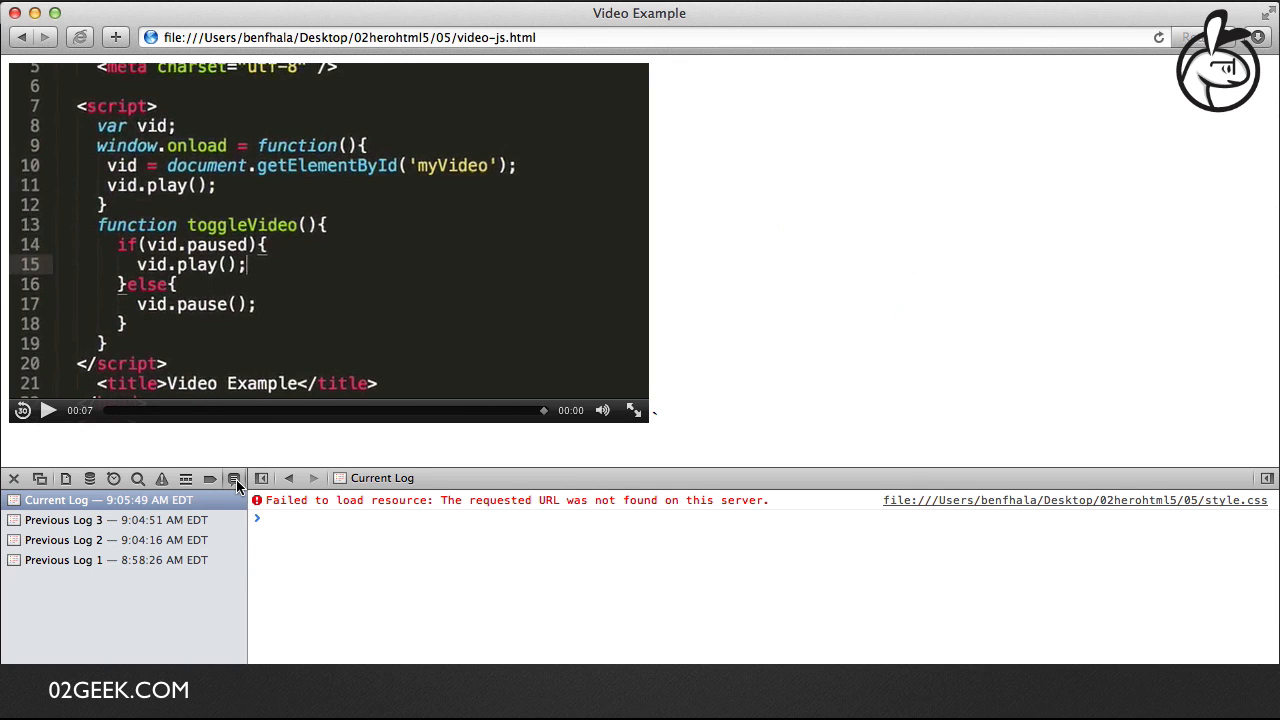
mouse_move(236, 478)
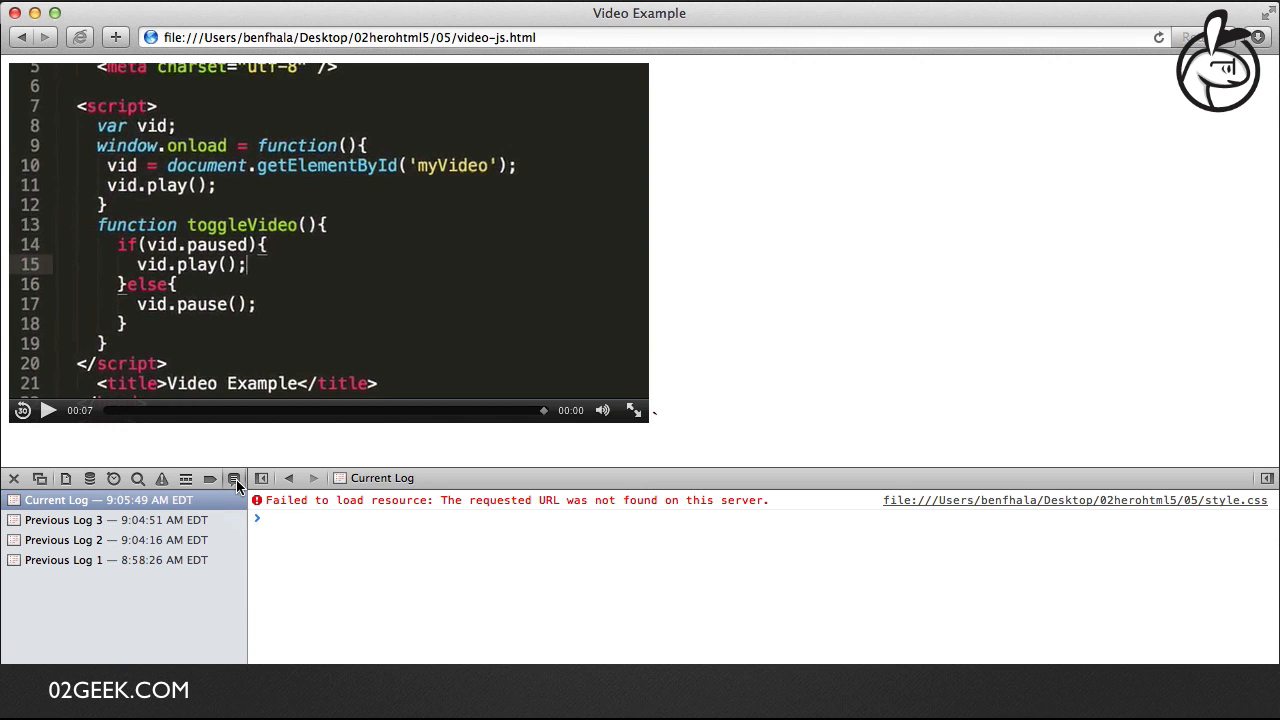
mouse_move(360, 508)
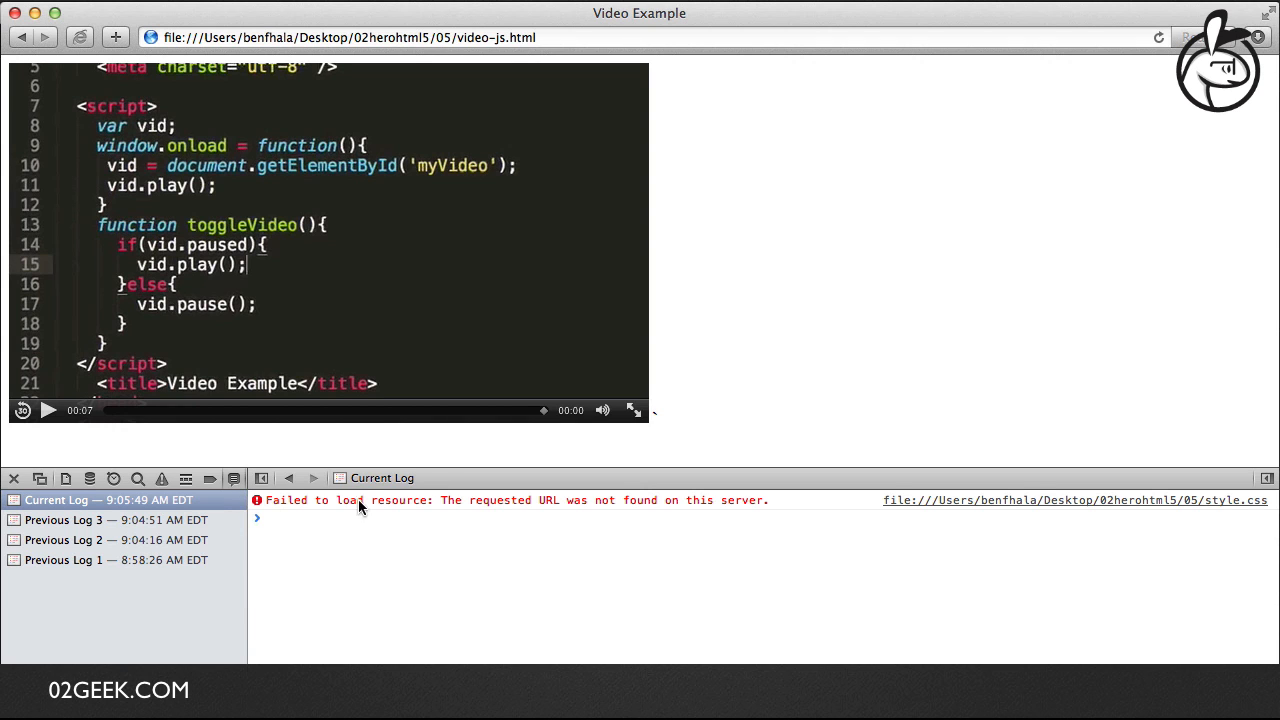
mouse_move(304, 514)
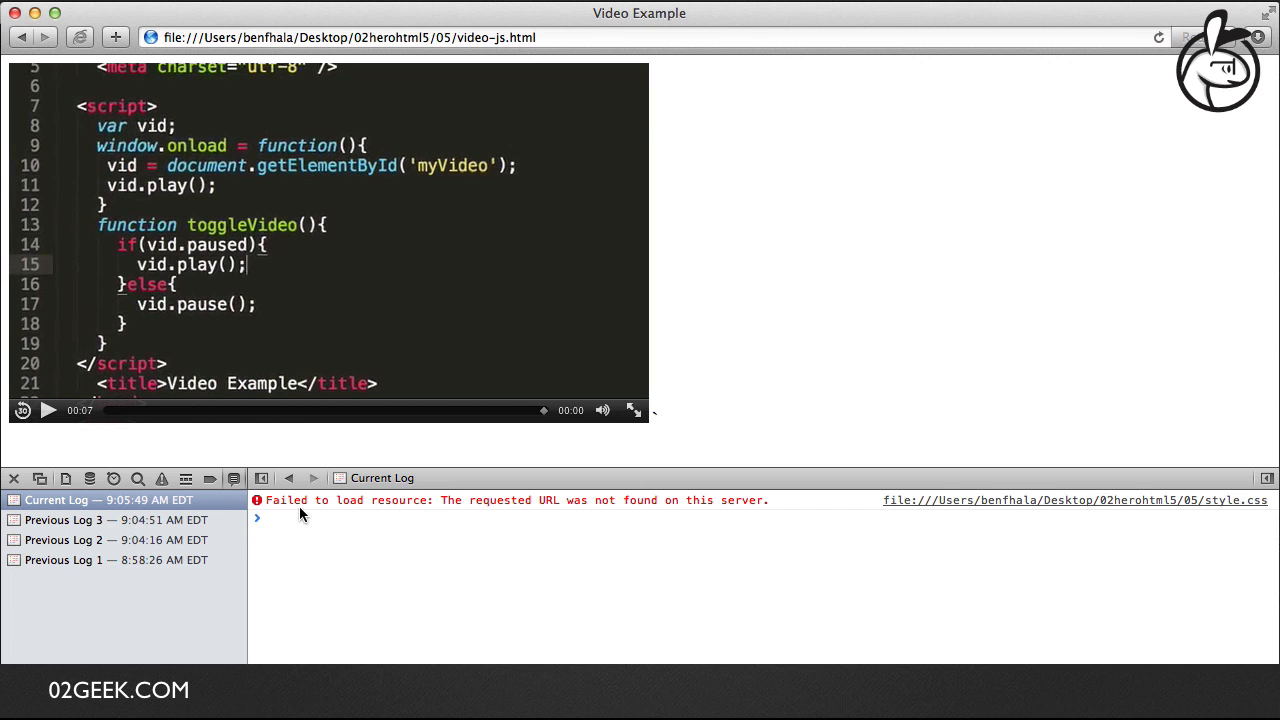